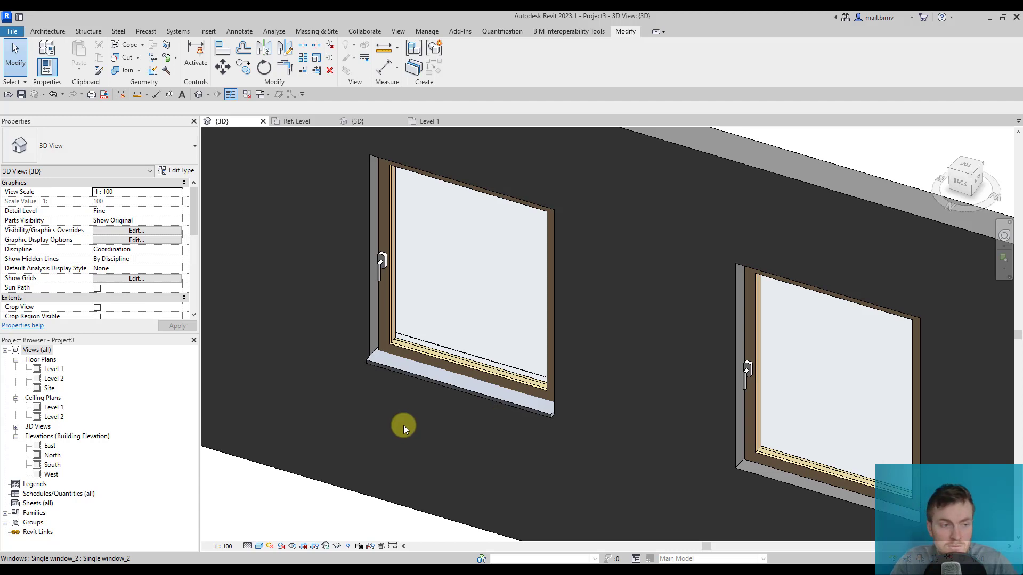
Step: Show the Level 1 floor plan with the two single windows in the wall
double_click(54, 368)
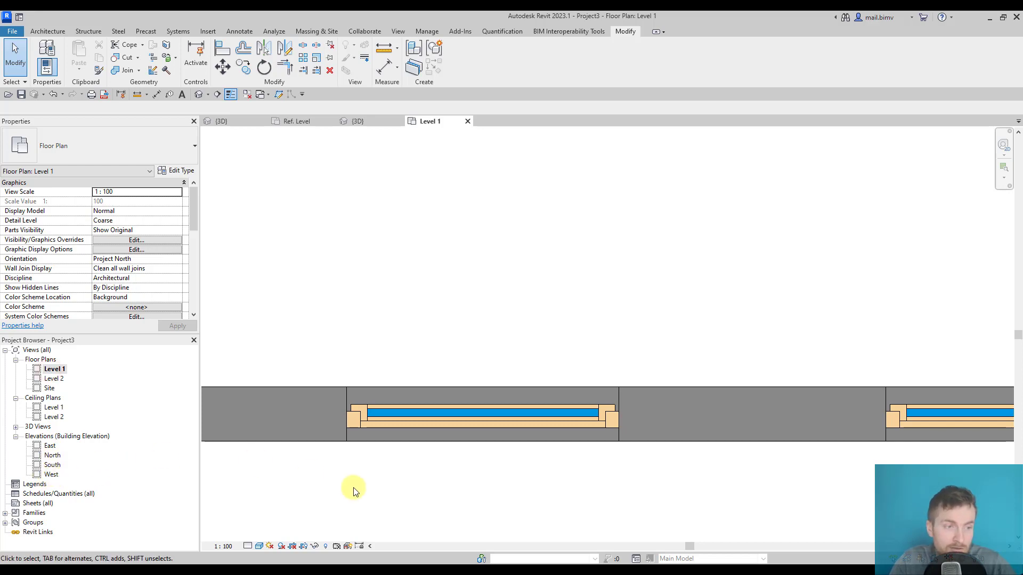
mouse_move(382, 501)
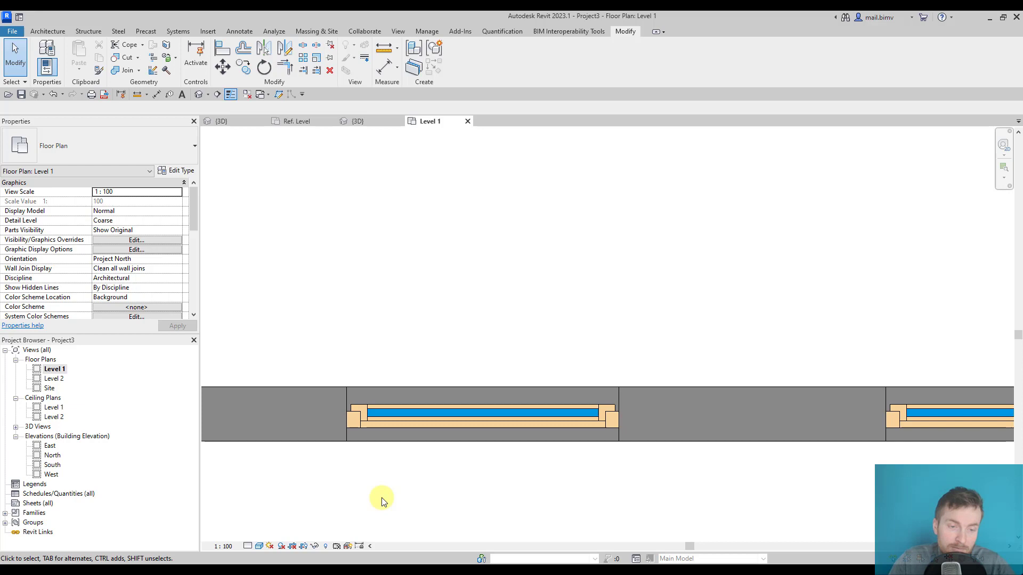
mouse_move(383, 498)
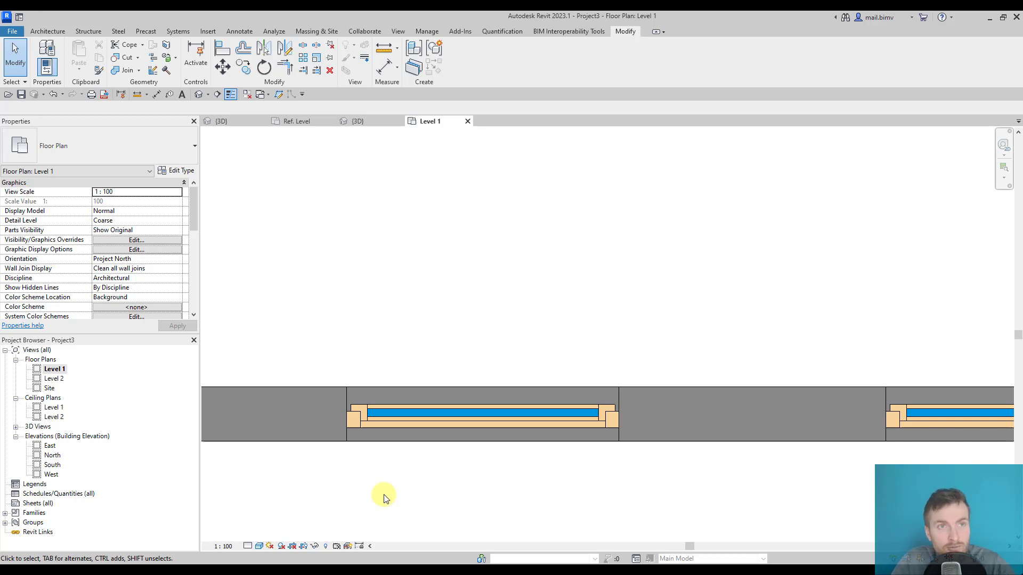
mouse_move(380, 499)
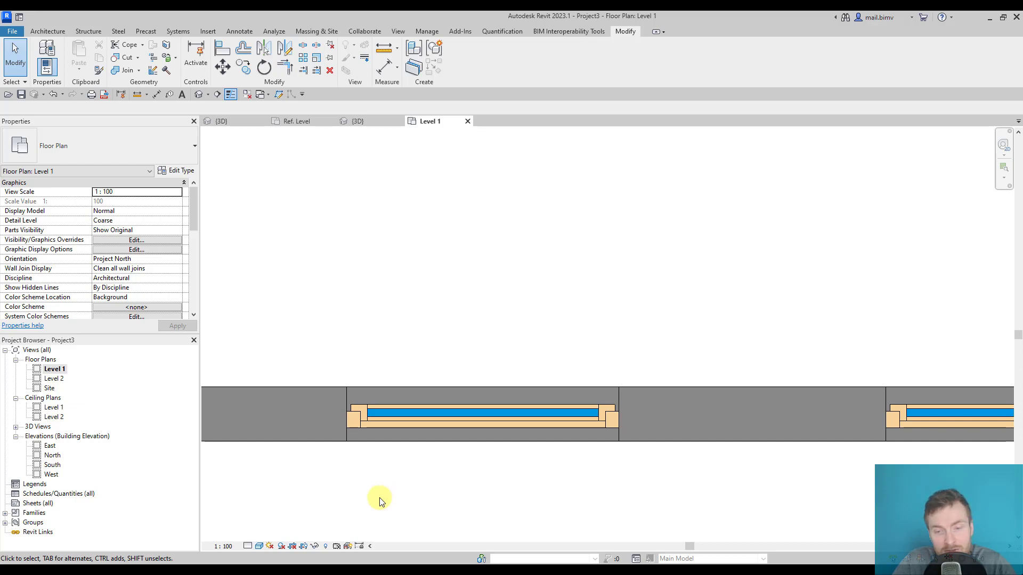
mouse_move(301, 344)
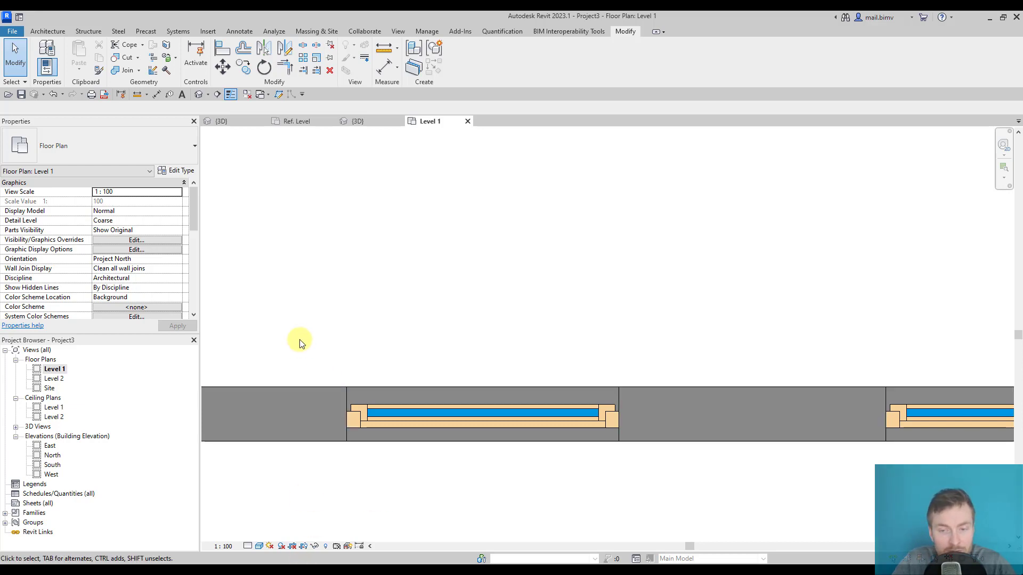
mouse_move(324, 502)
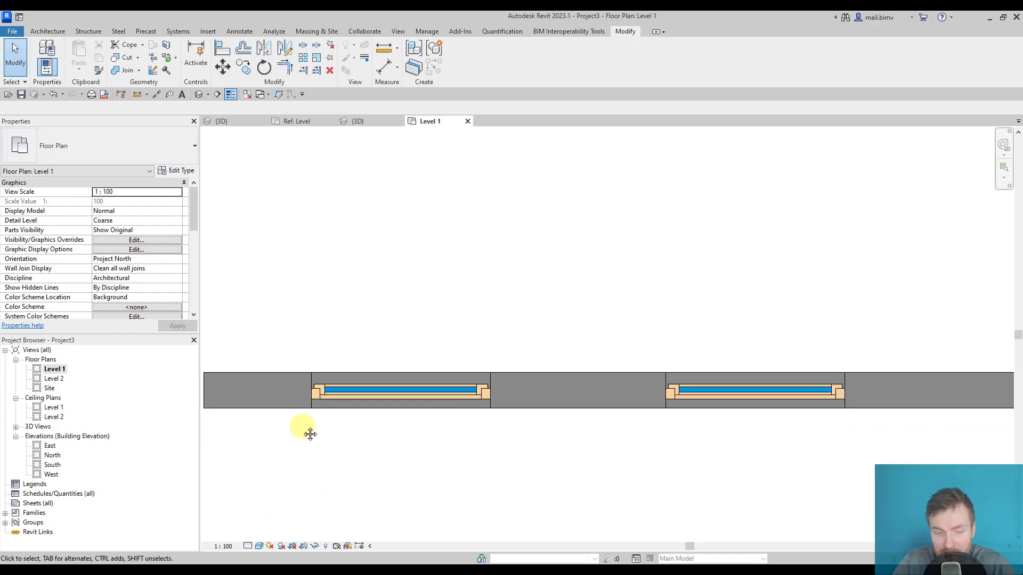
click(401, 390)
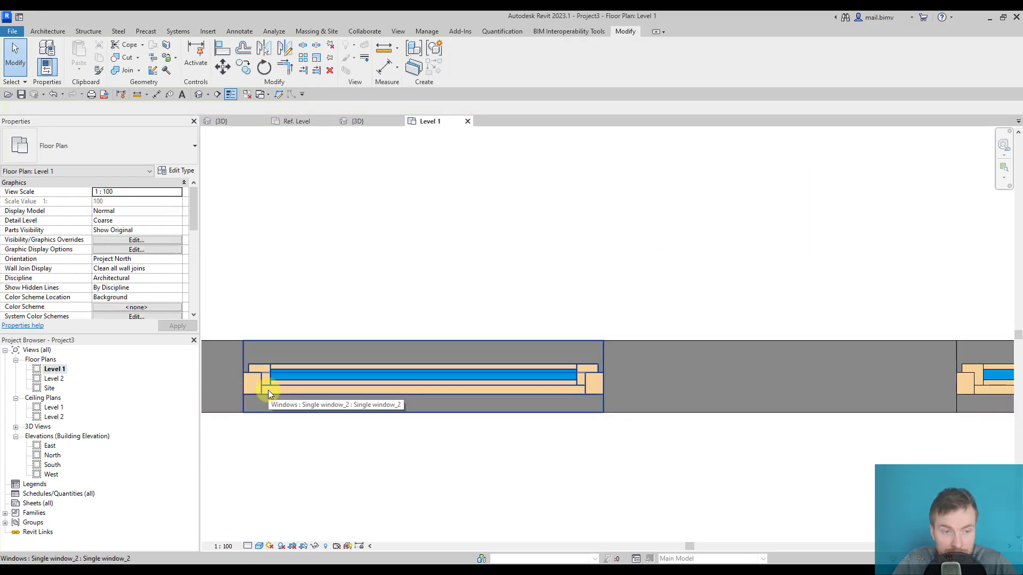
Step: Edit the Single window_2 family and make the exterior metal sill show when cut in Plan/RCP
click(261, 391)
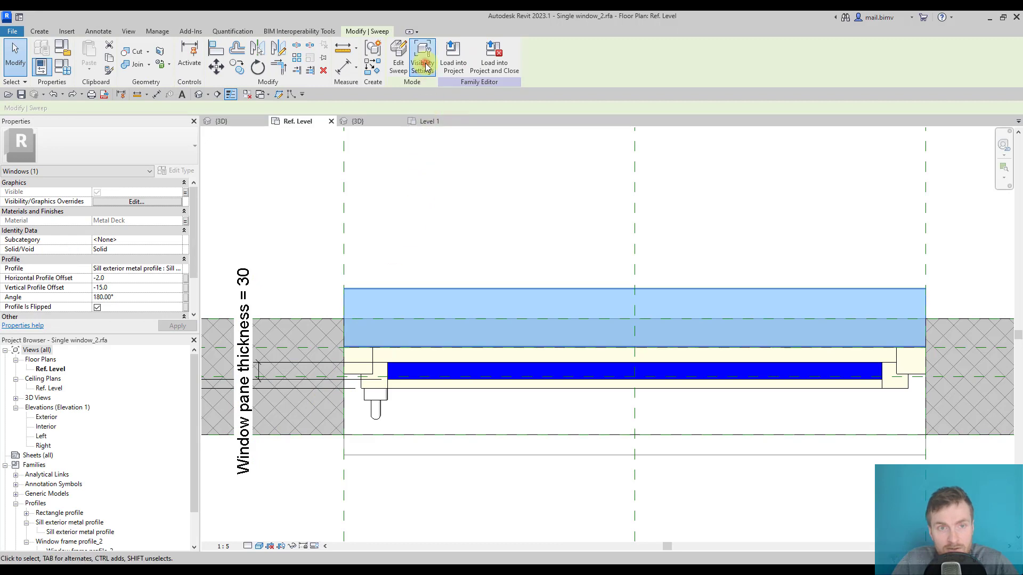
click(422, 58)
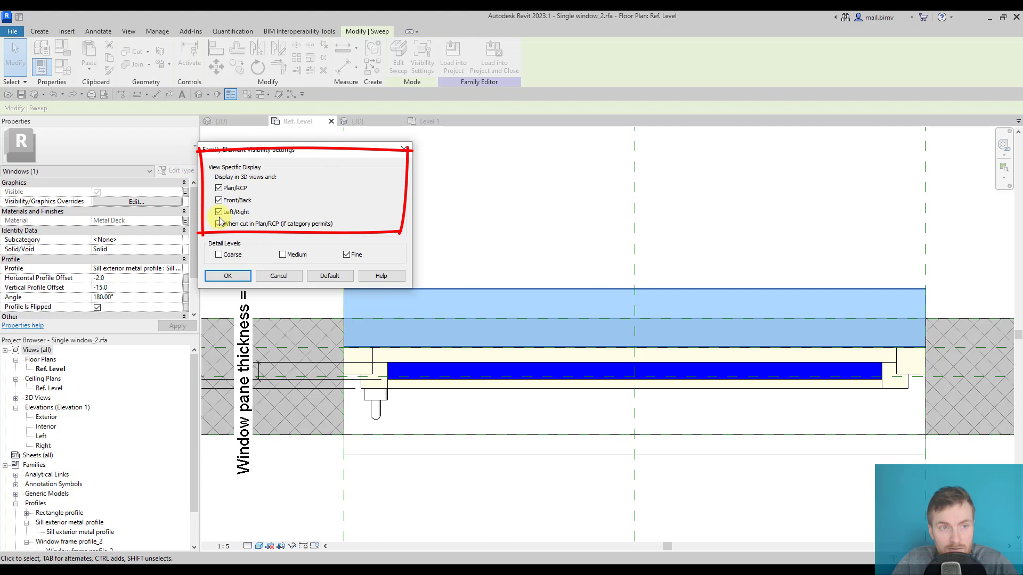
click(218, 223)
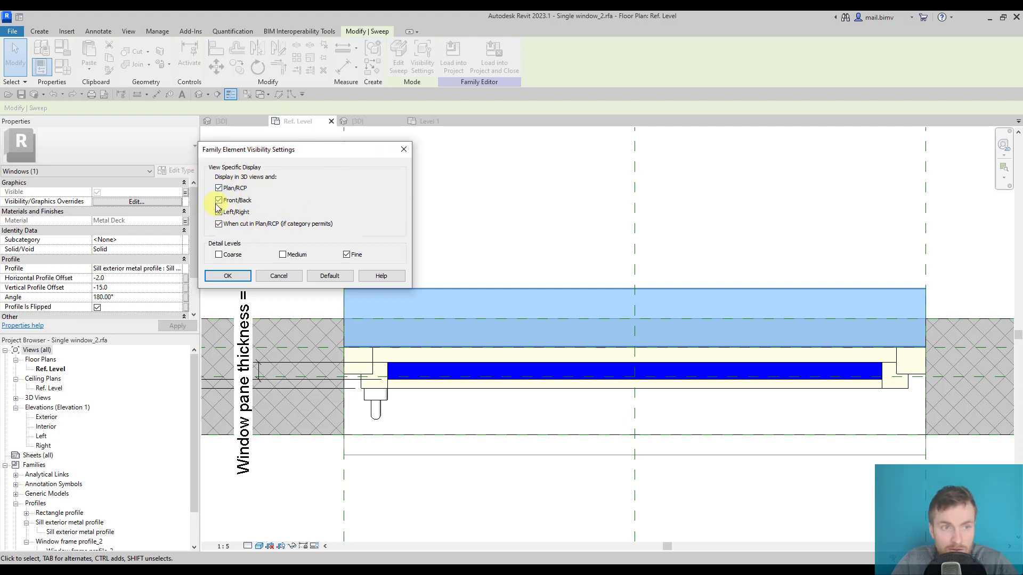
click(218, 211)
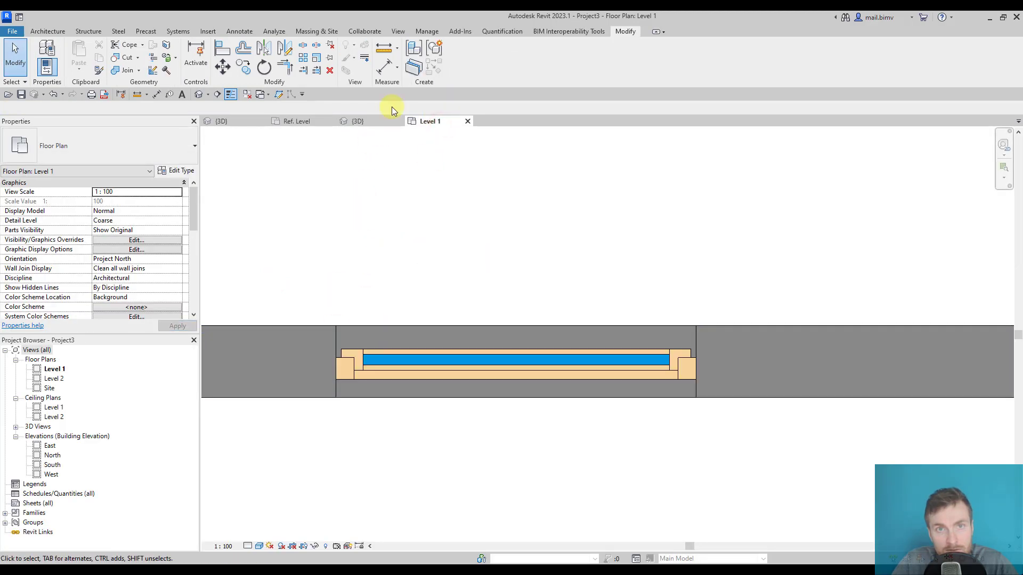
mouse_move(385, 376)
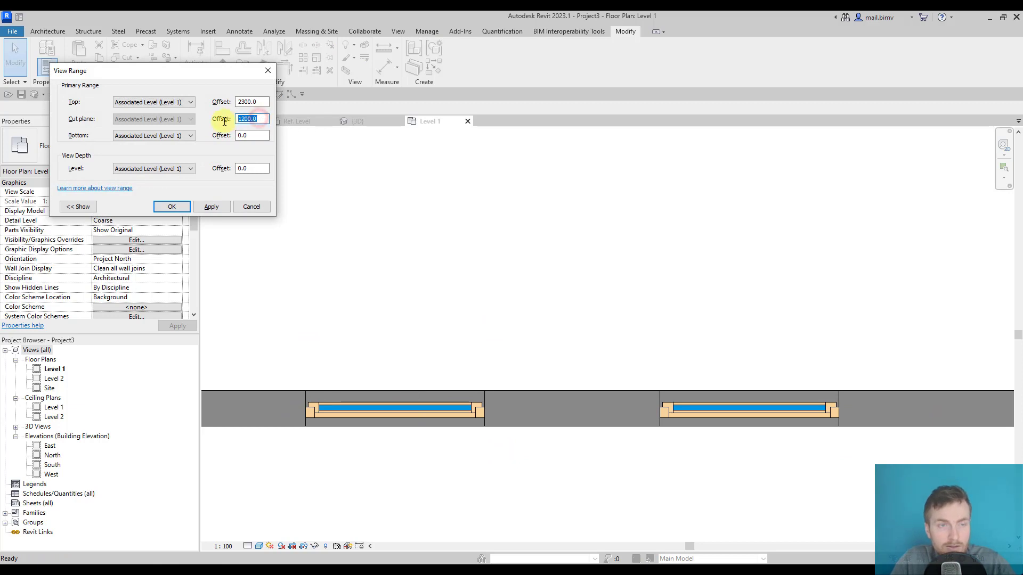
Step: Confirm the edited view range cut plane offset and select the left window
click(171, 206)
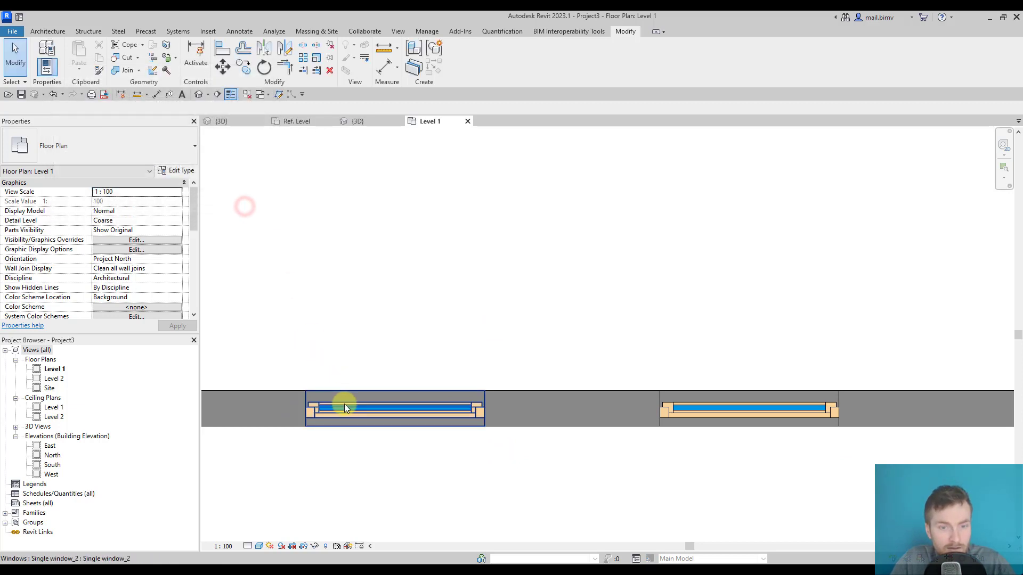
click(394, 408)
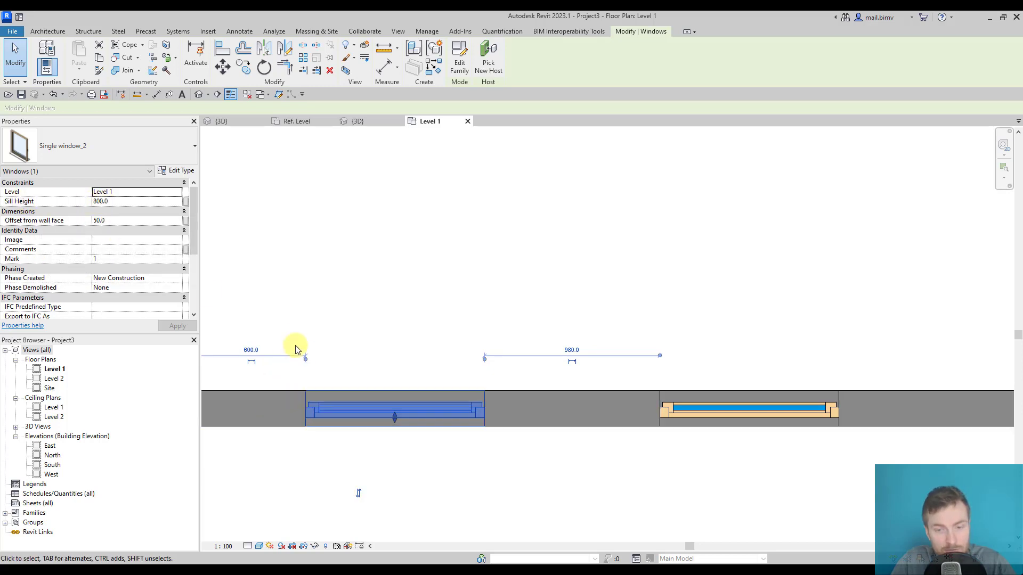
Step: Edit the window family and hide both frame sweeps in Plan/RCP views
double_click(394, 410)
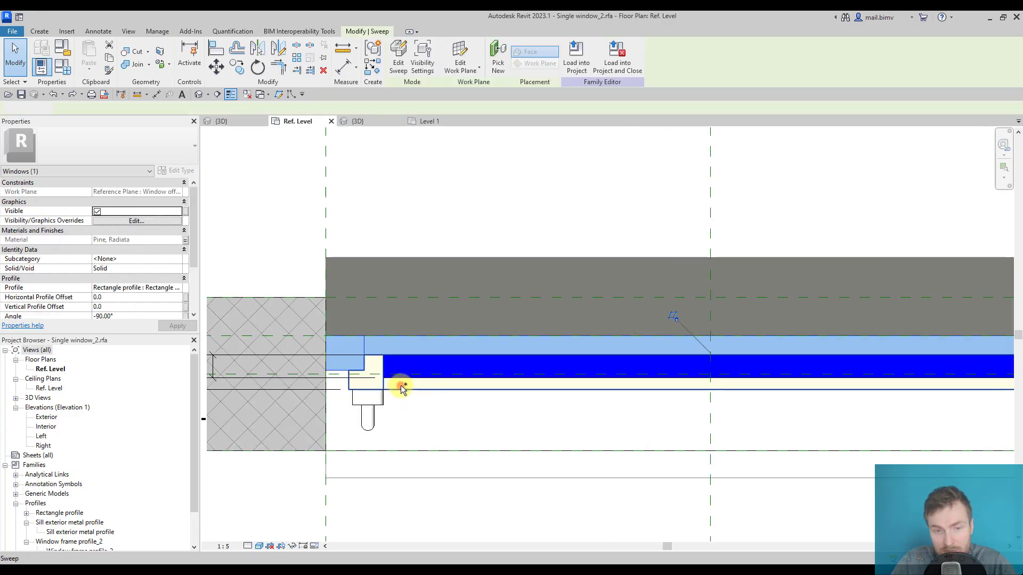
click(422, 57)
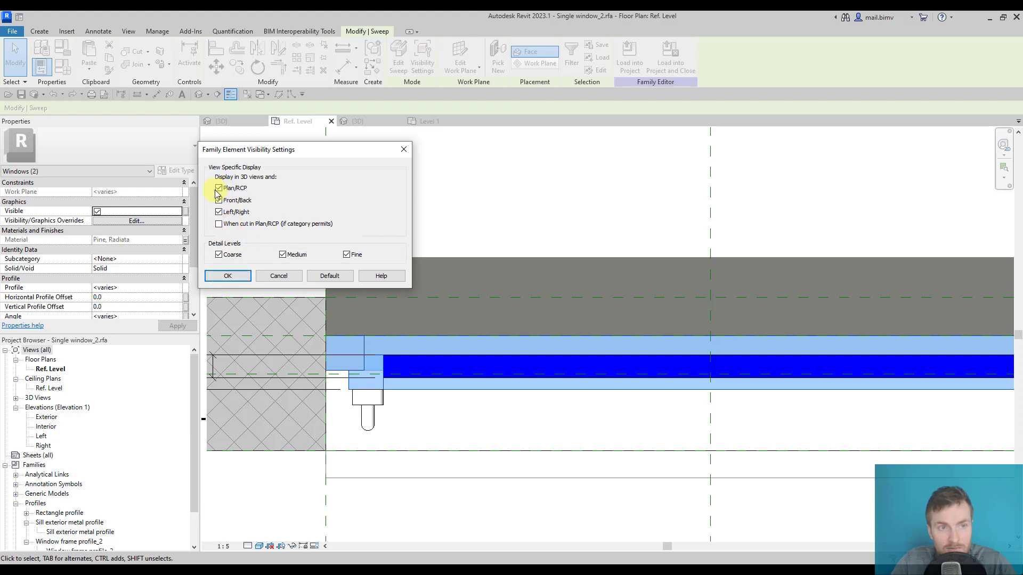
click(218, 188)
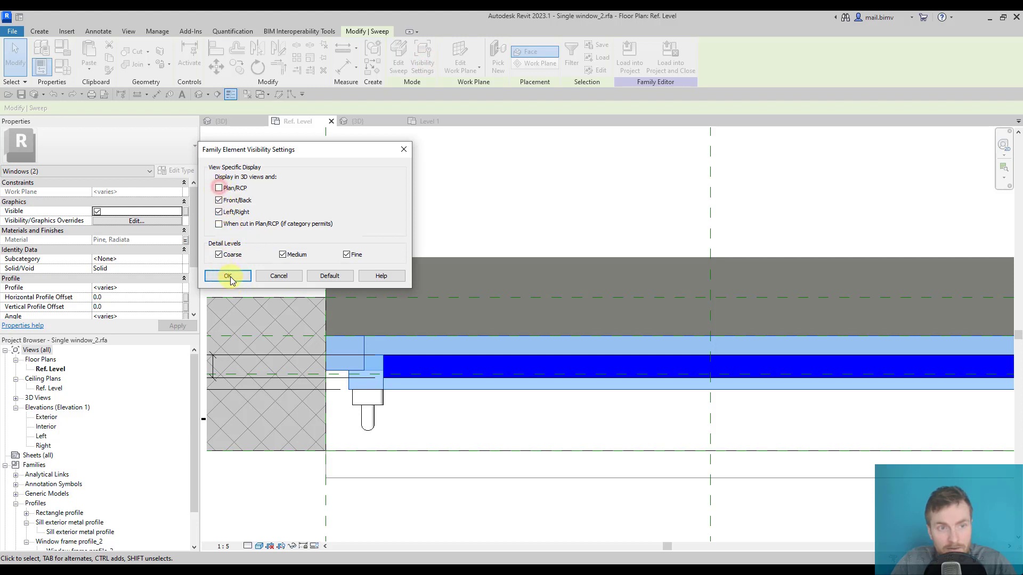
click(227, 275)
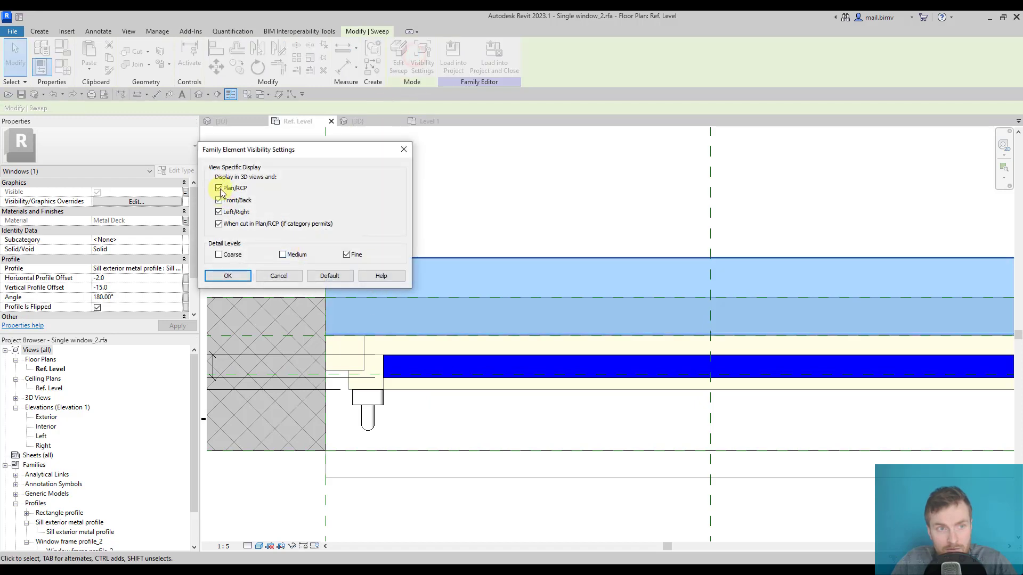
Step: Hide the exterior metal sill and the marble sill in plan and when cut in Plan/RCP
click(218, 187)
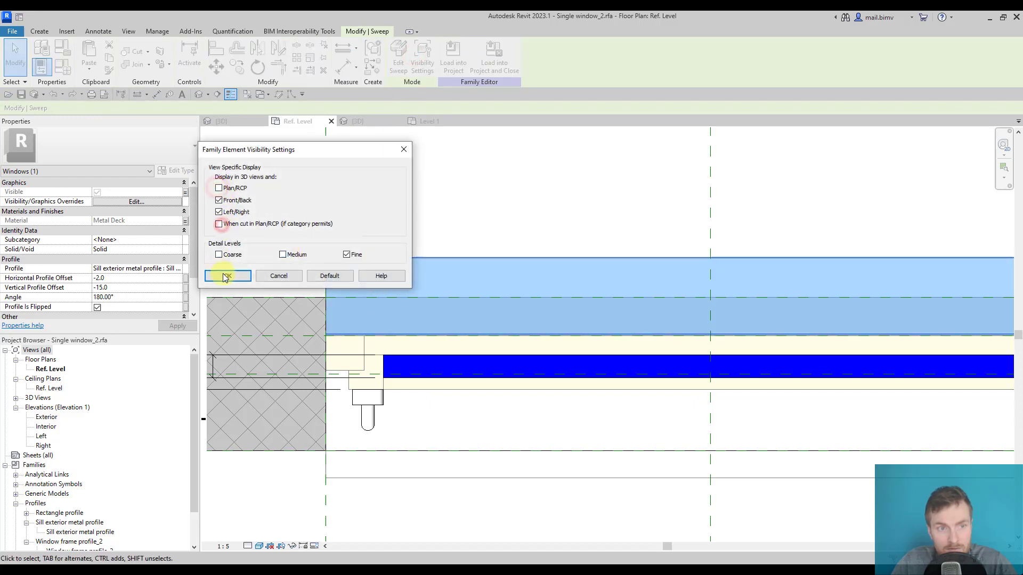
click(227, 275)
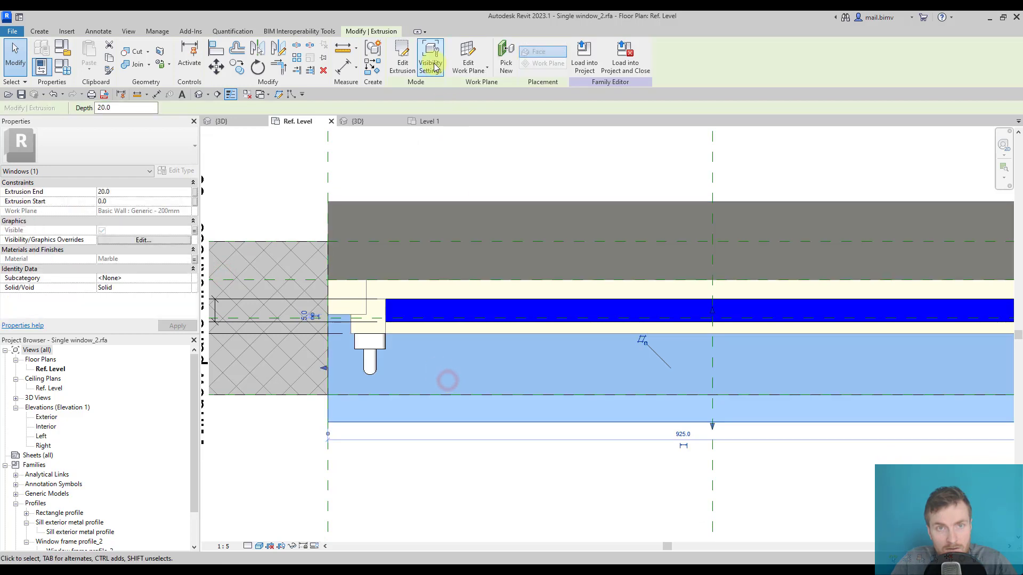
click(429, 58)
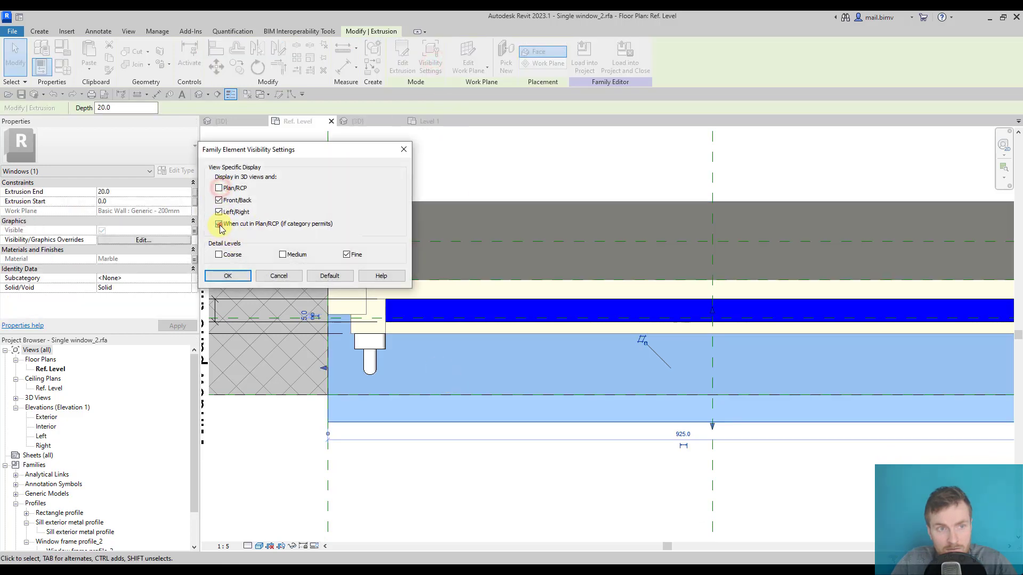
click(227, 275)
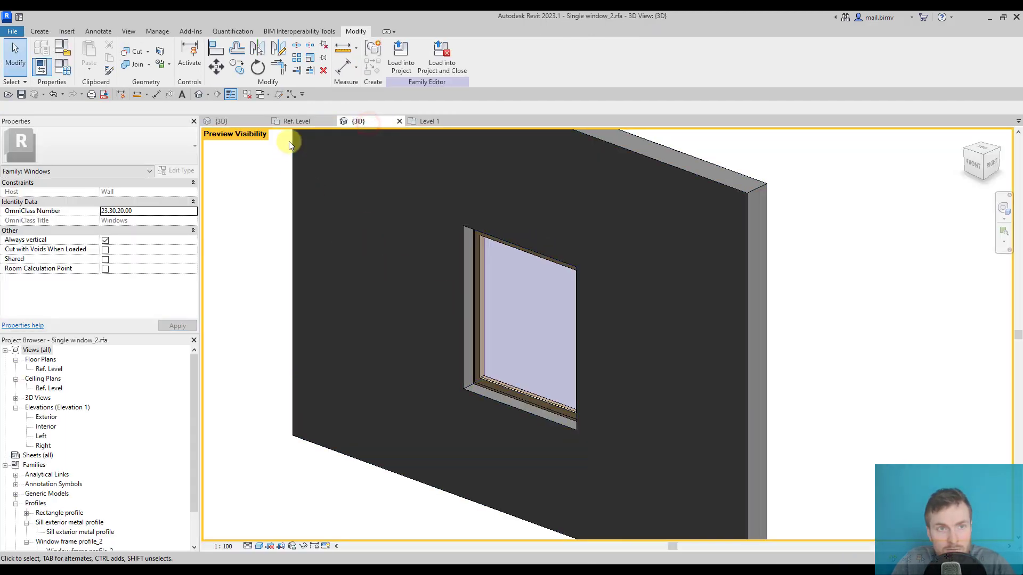
Step: Hide the glass pane extrusion in Plan/RCP views
click(296, 120)
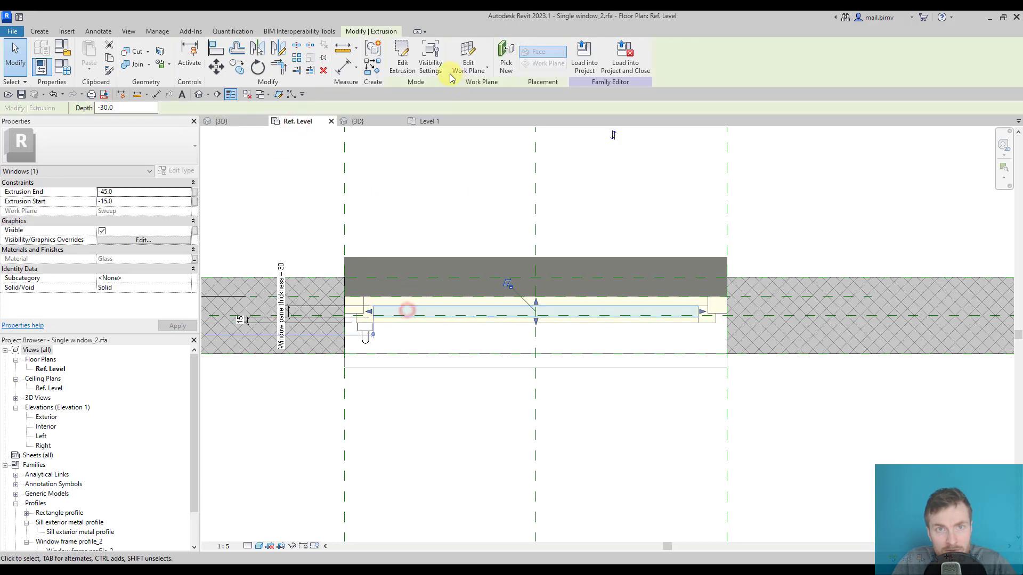
click(430, 58)
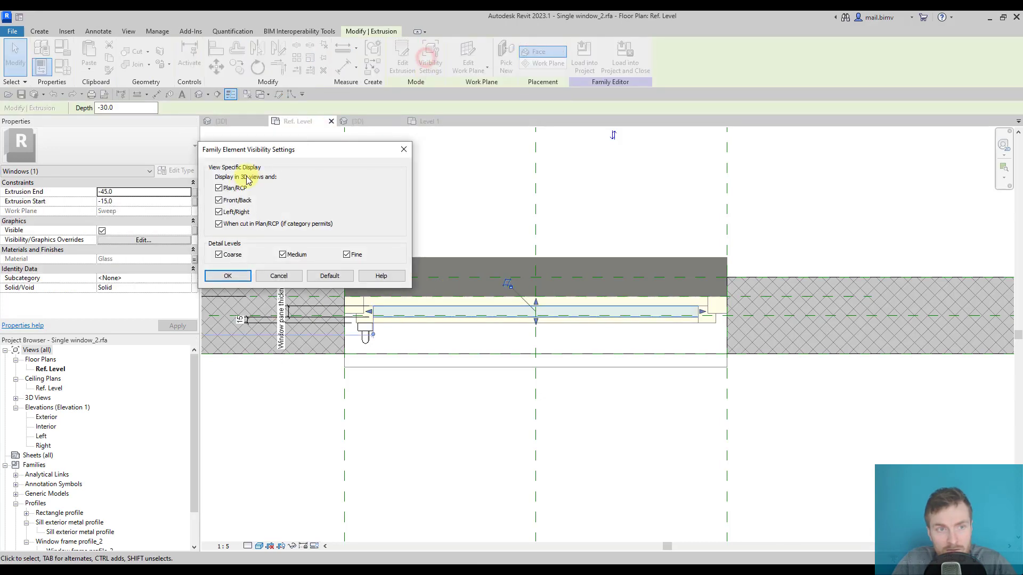
click(227, 275)
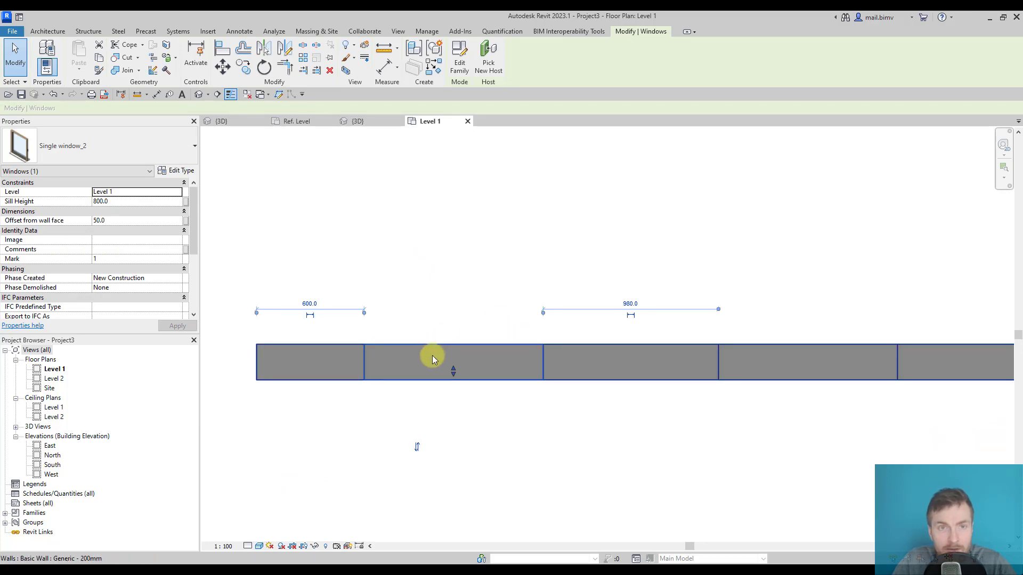
mouse_move(289, 372)
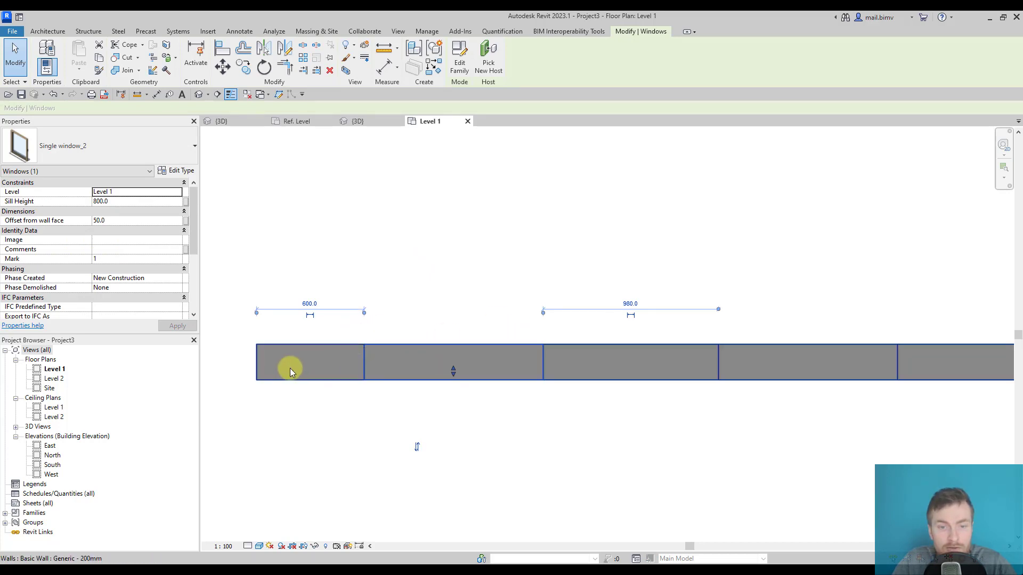
click(358, 120)
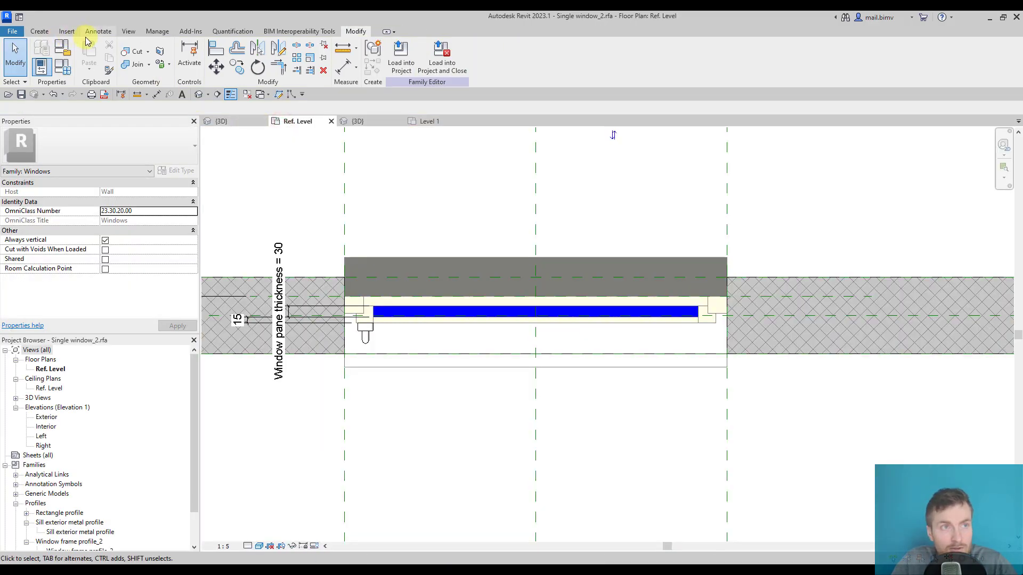
Step: Start a symbolic line on the Annotate tab with subcategory Windows [cut]
click(98, 31)
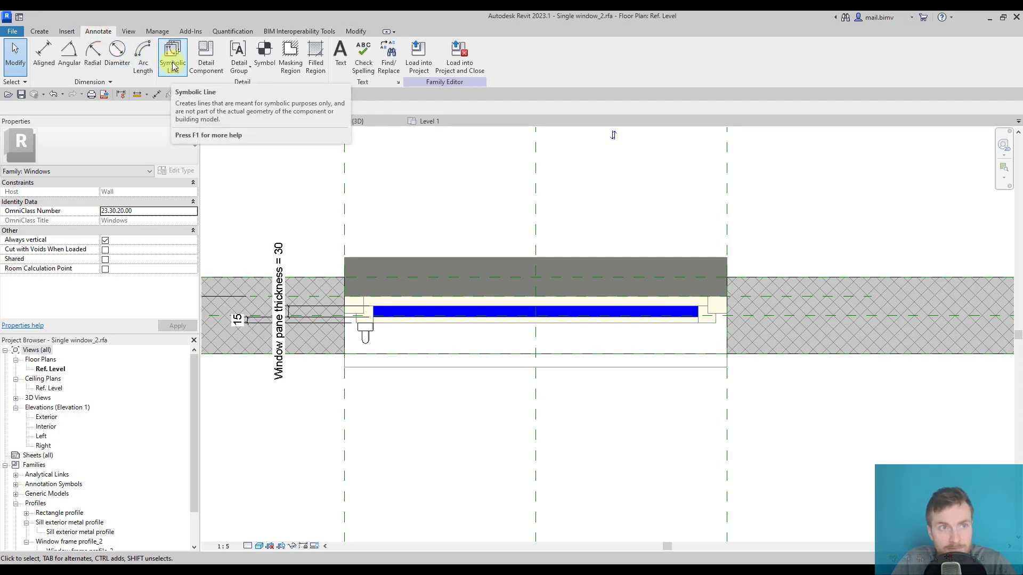
click(172, 53)
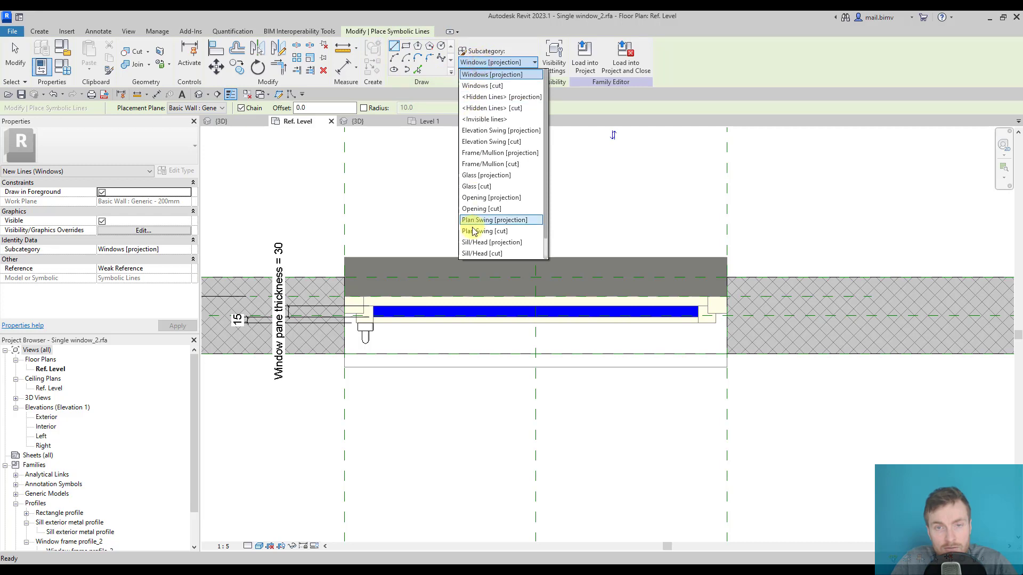
mouse_move(500, 242)
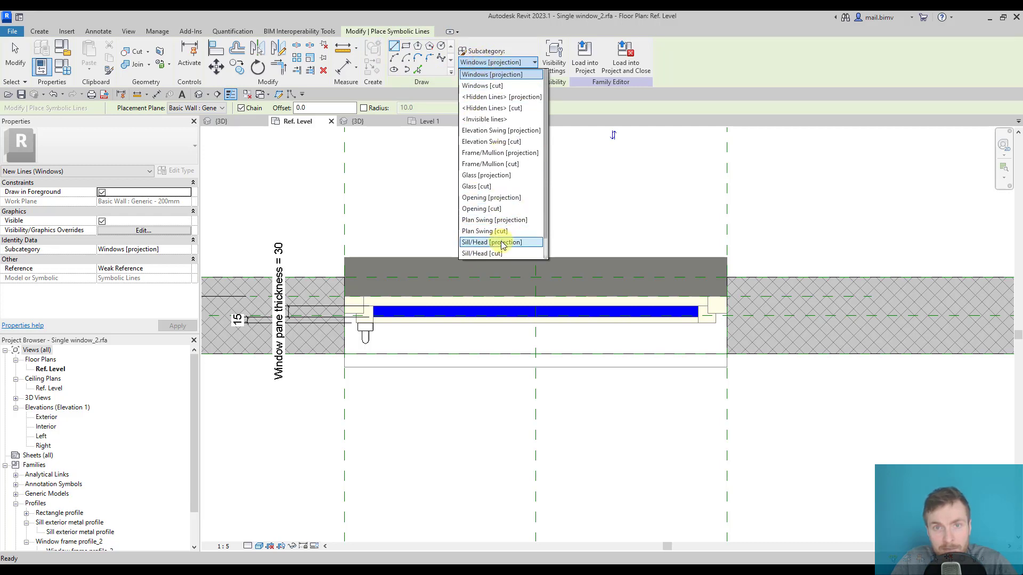
mouse_move(502, 85)
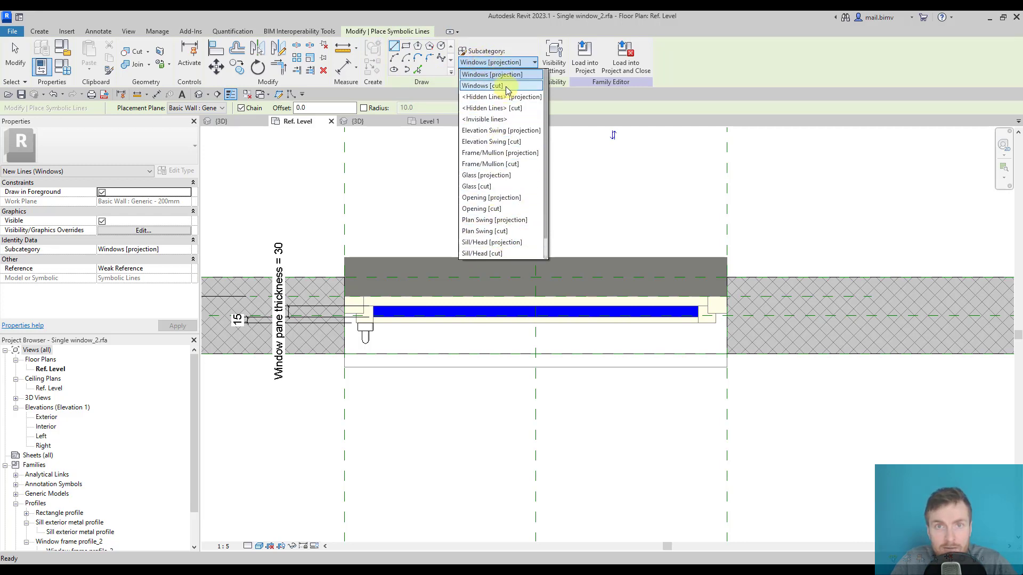
mouse_move(471, 85)
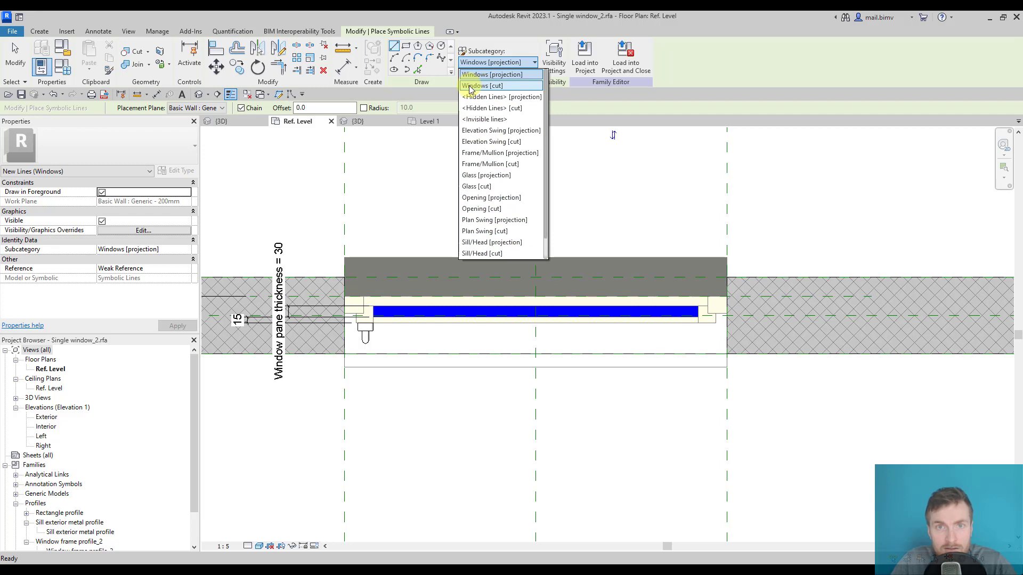
click(487, 85)
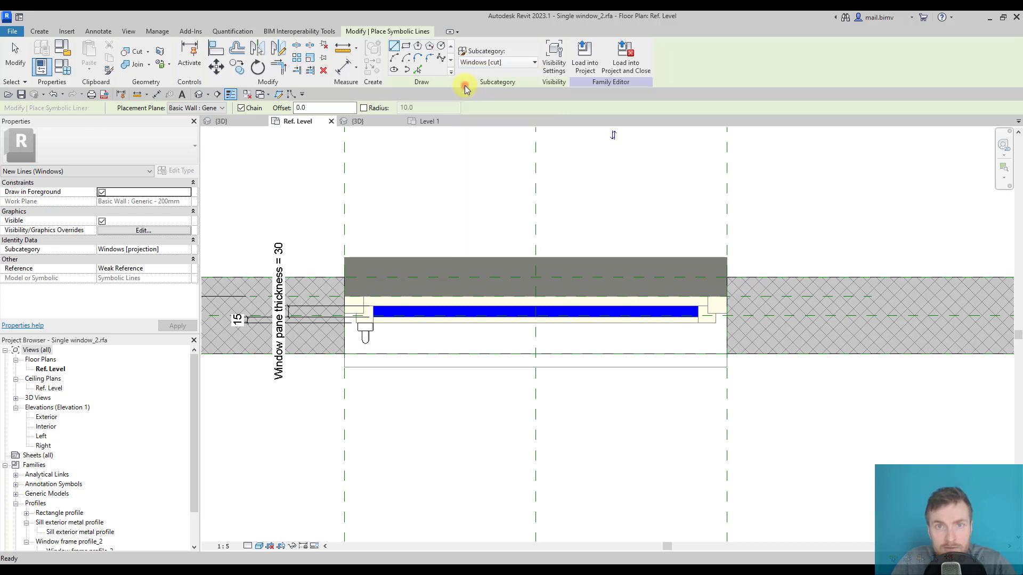
click(498, 61)
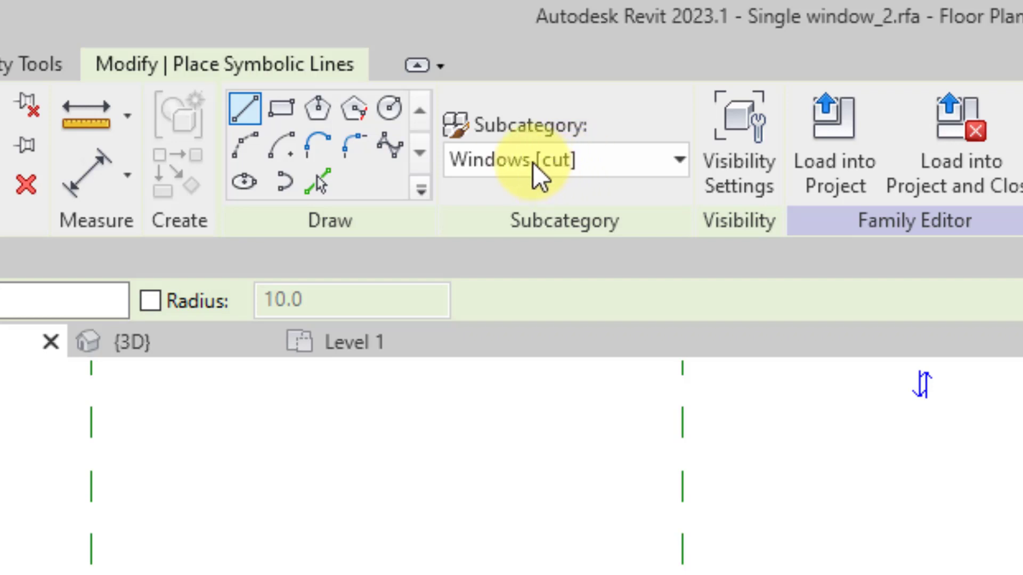
mouse_move(557, 186)
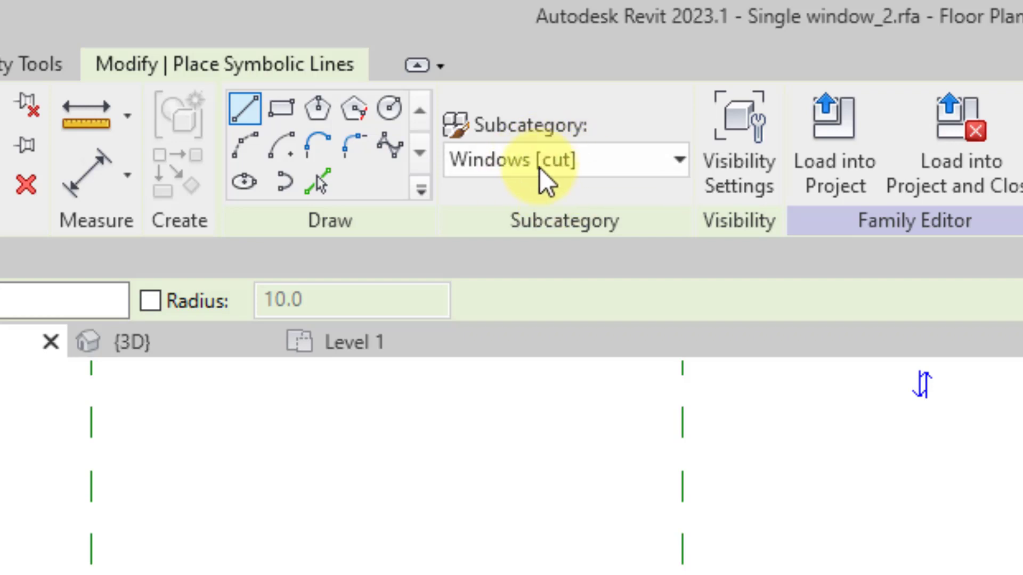
click(678, 159)
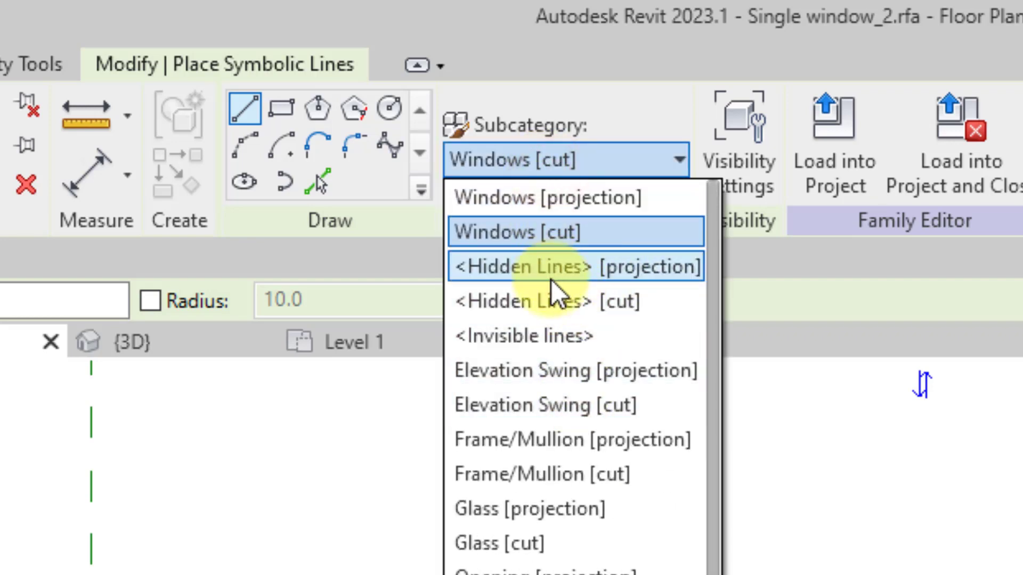
mouse_move(630, 345)
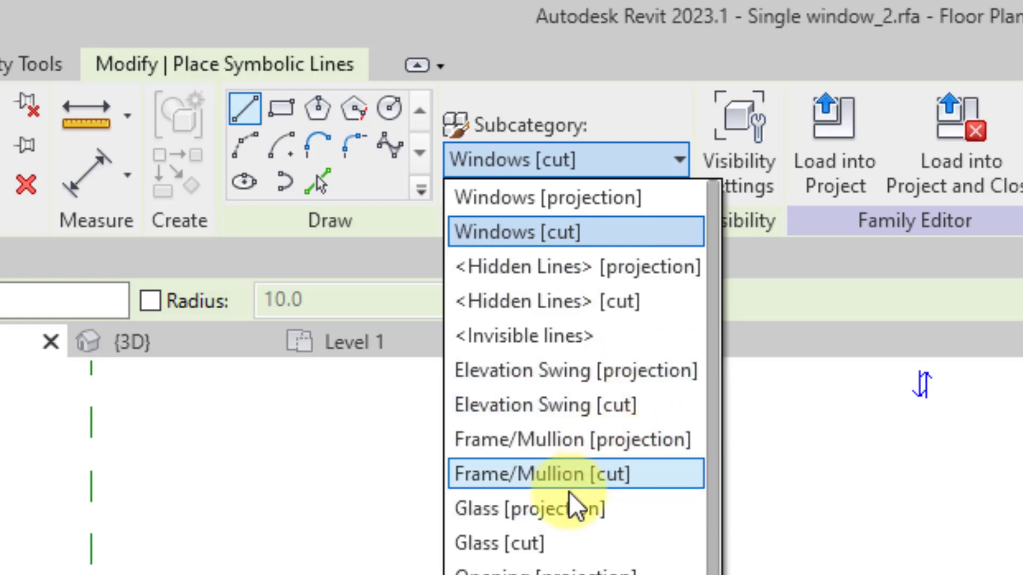
mouse_move(554, 232)
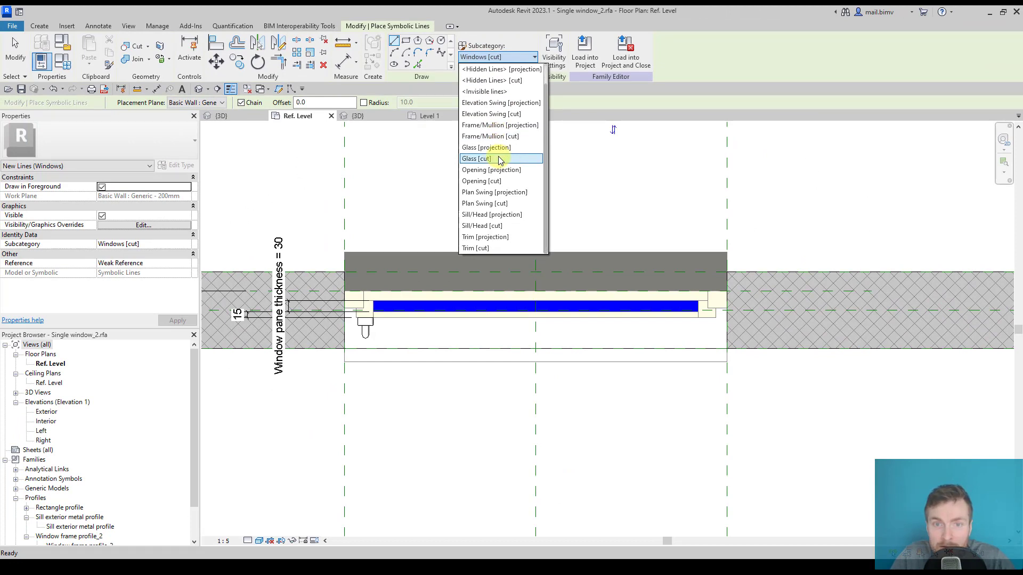
mouse_move(522, 136)
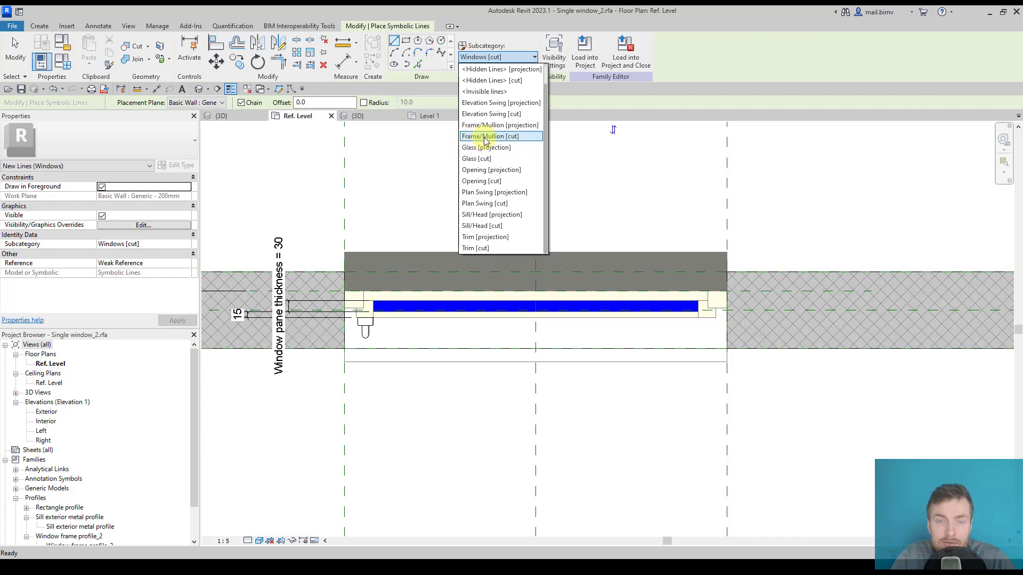
Step: Draw symbolic lines along the frame edge, switching subcategory to Frame/Mullion [cut] and back
click(499, 135)
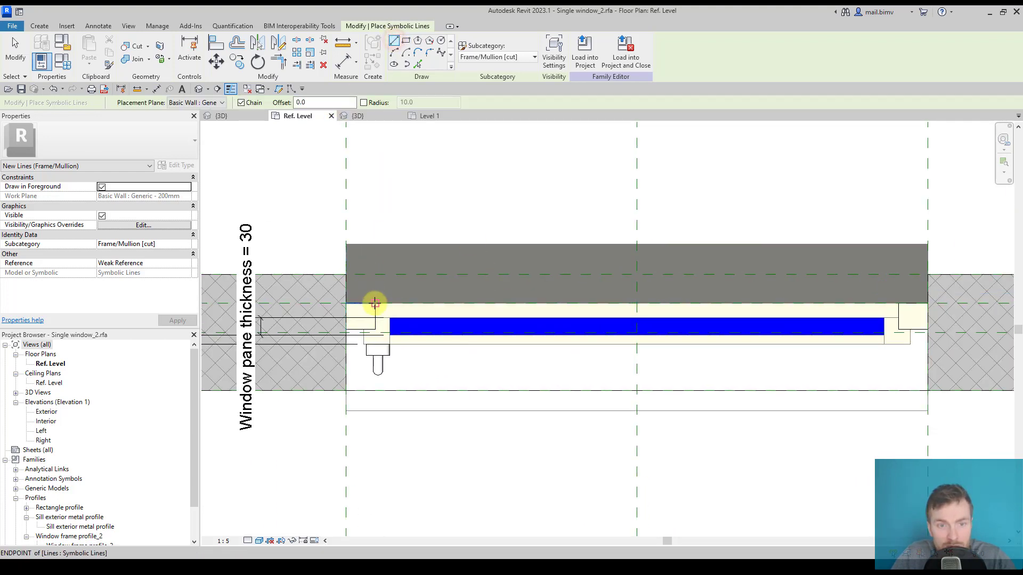
click(375, 306)
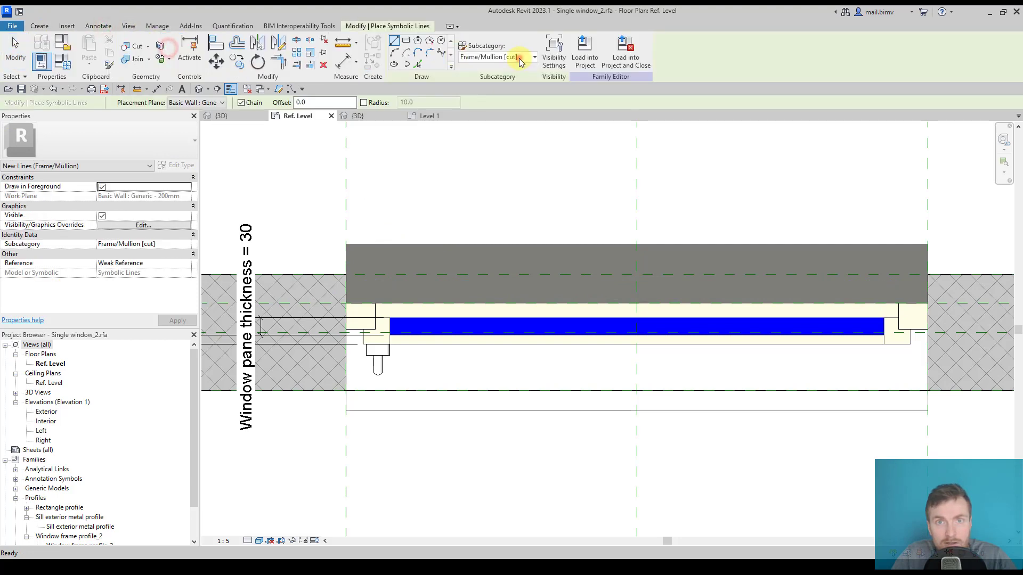
click(534, 57)
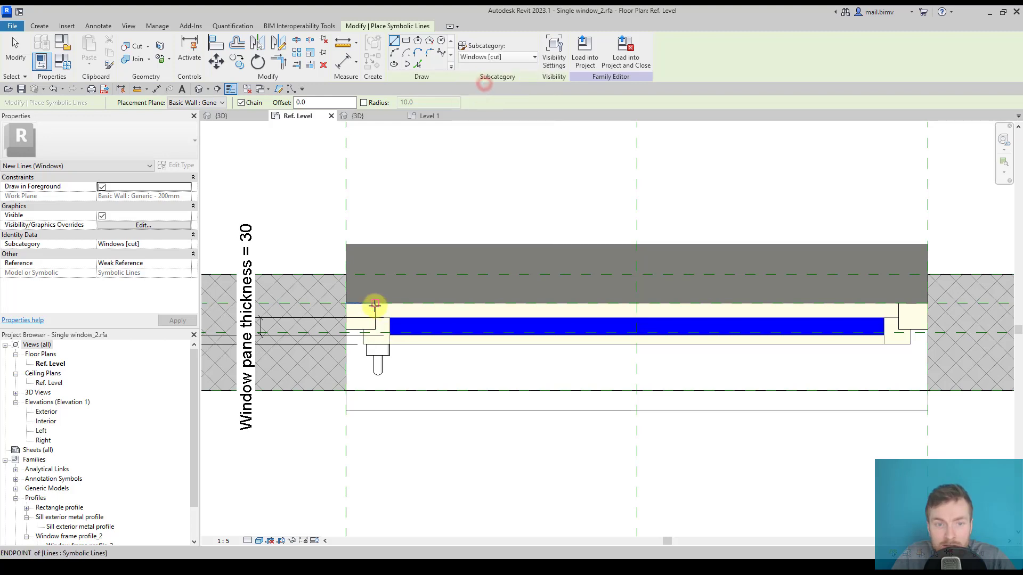
mouse_move(374, 305)
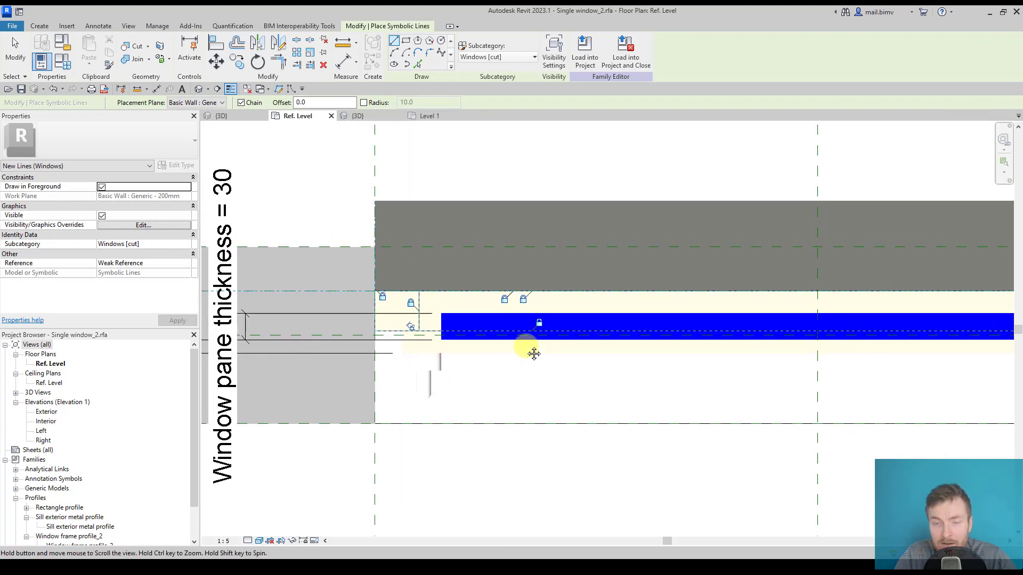
click(315, 541)
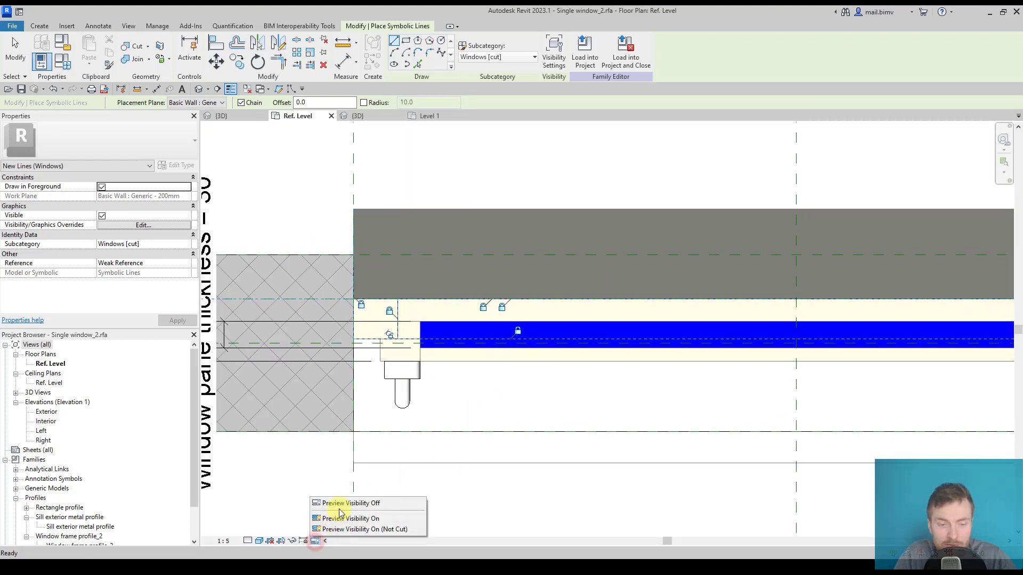
Step: Turn Preview Visibility On, then load the window family into the project
click(351, 503)
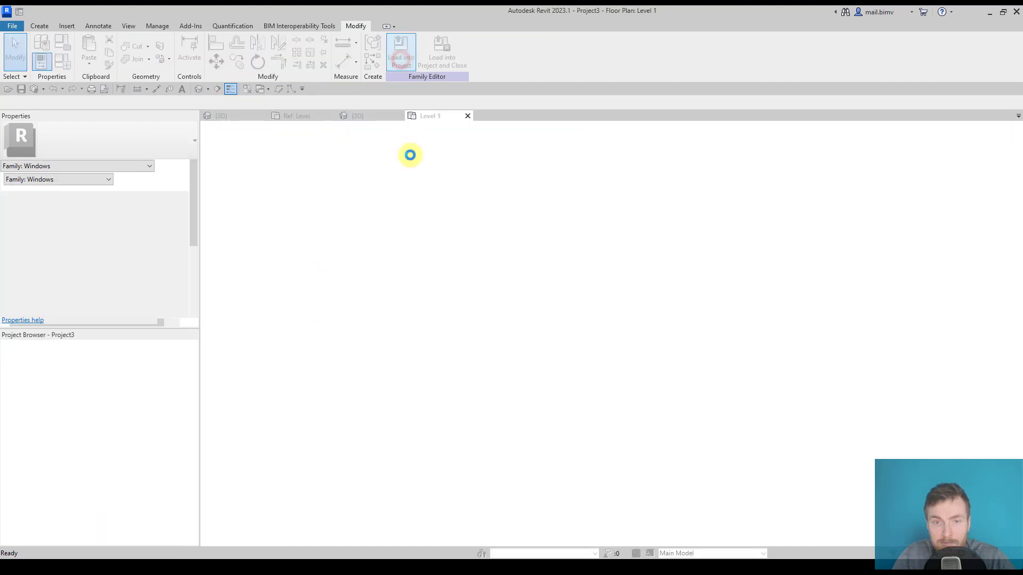
click(401, 50)
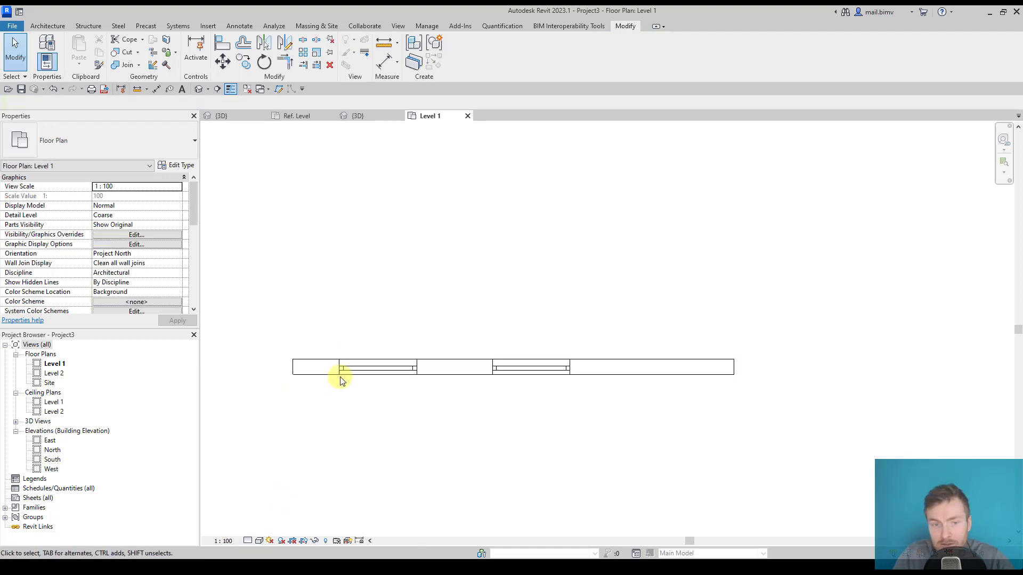
Step: Check the reloaded windows in plan and 3D, then select the second window for type editing
click(341, 366)
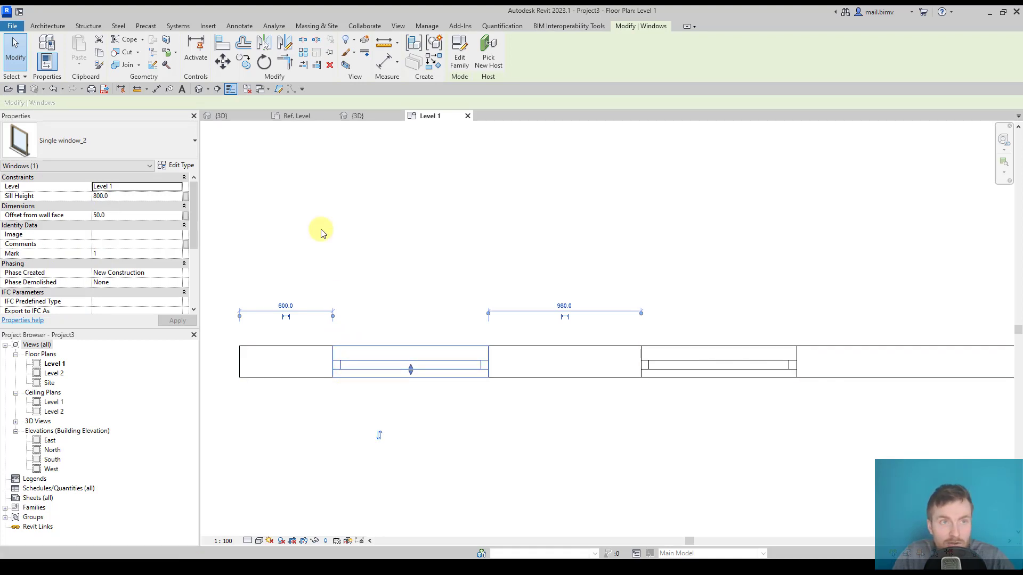
click(221, 115)
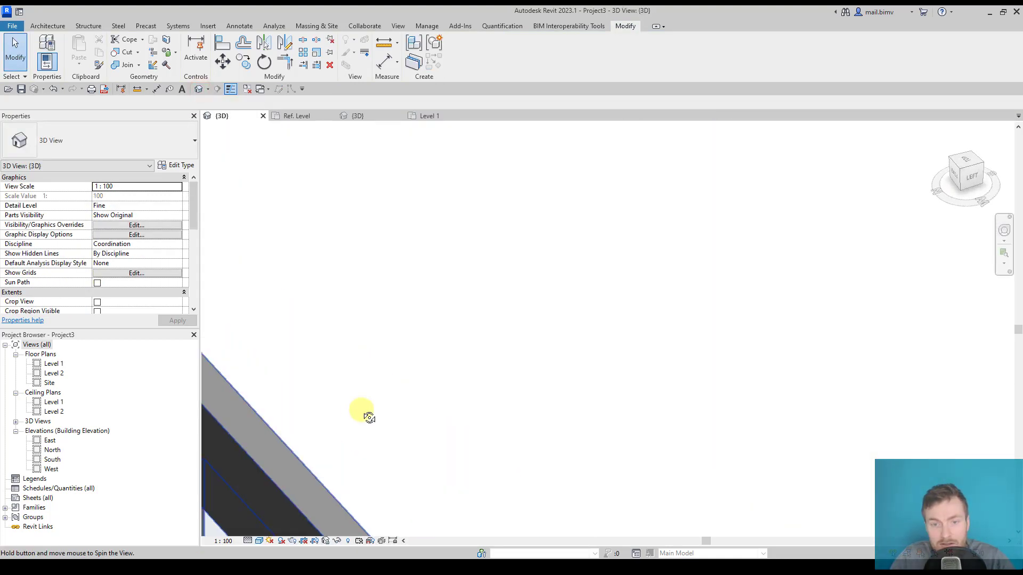
double_click(54, 363)
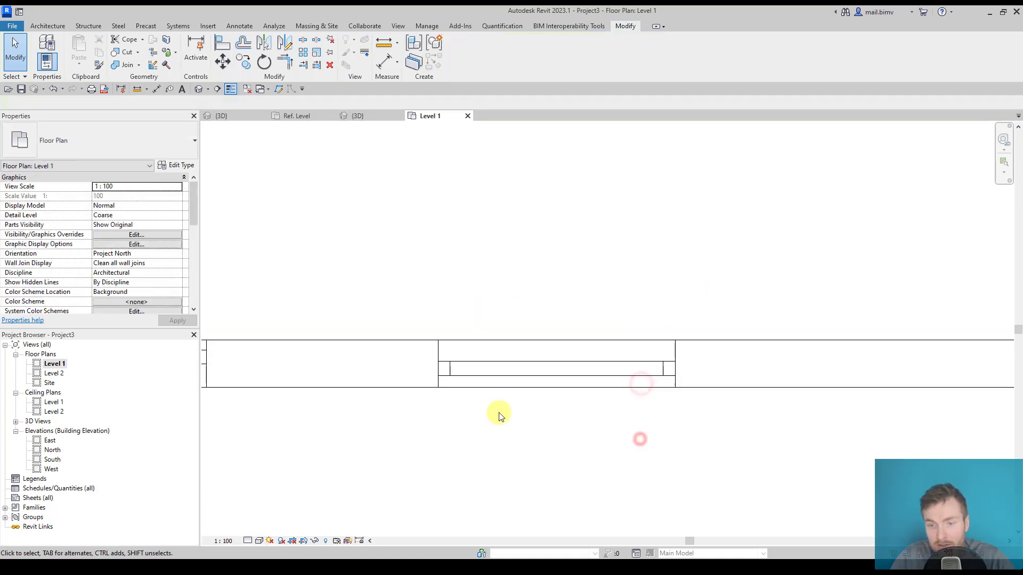
click(556, 366)
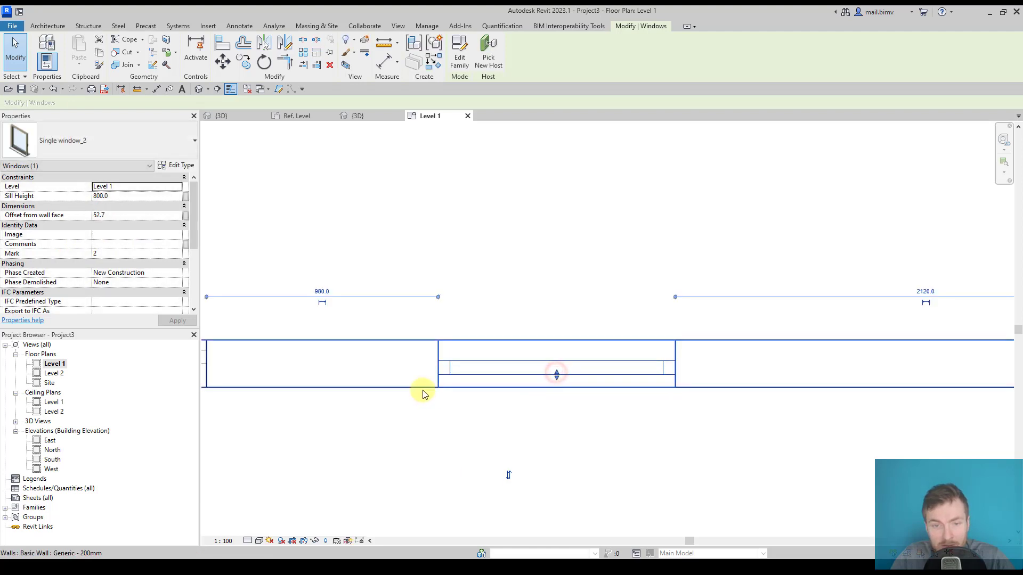
click(181, 165)
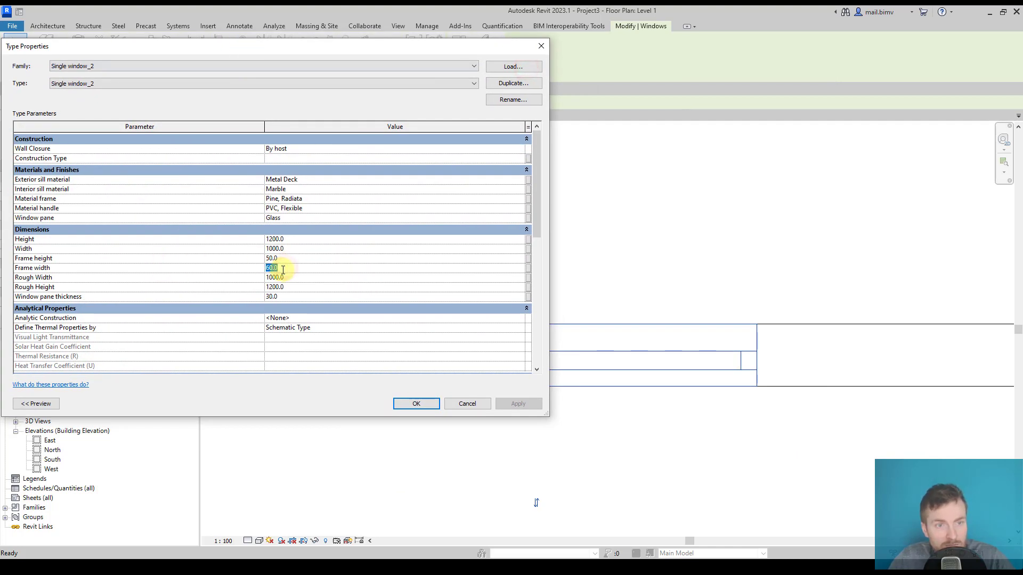
Step: Set Single window_2's Frame width to 50.0 and apply the type change
click(519, 403)
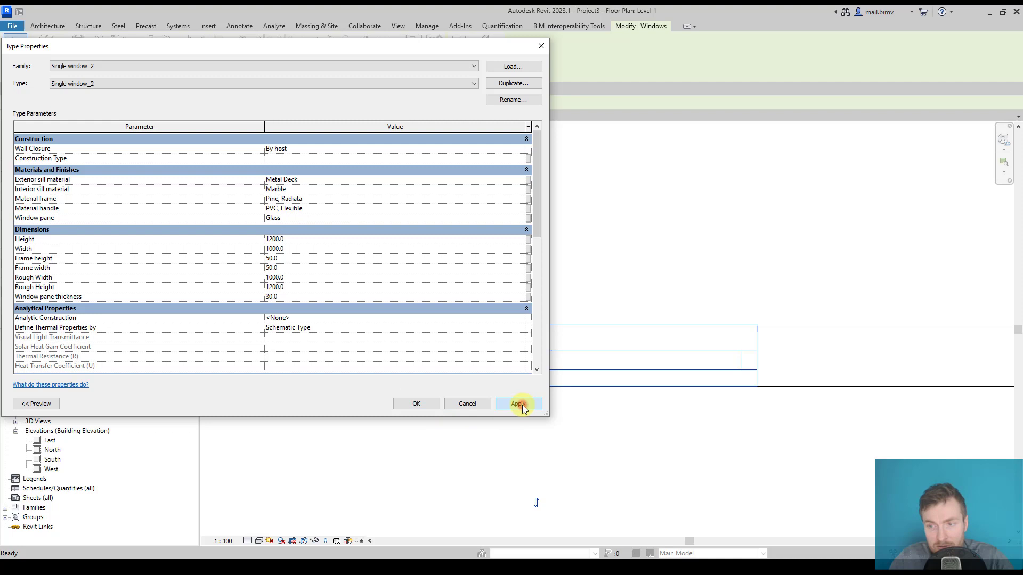
click(517, 403)
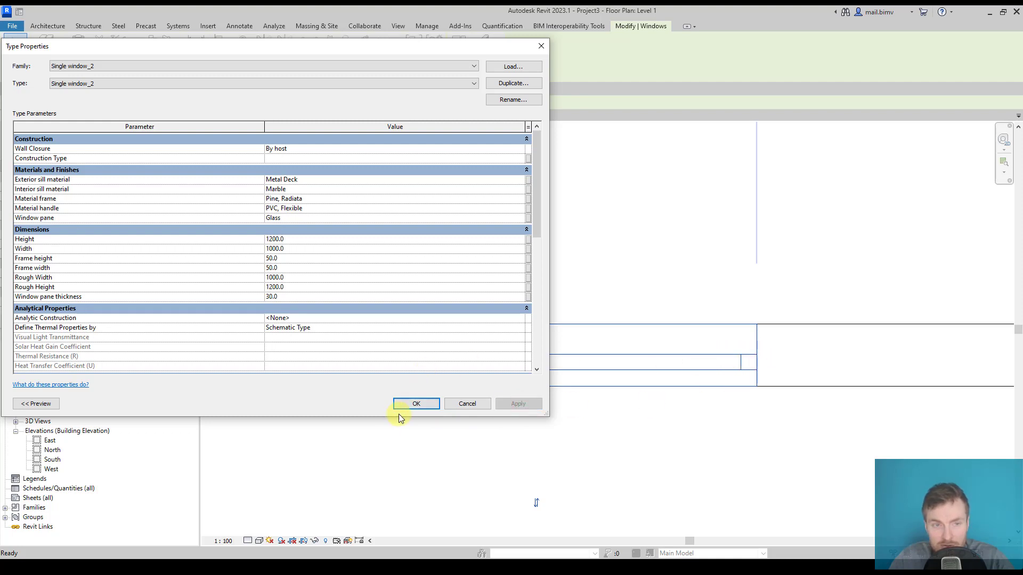
click(416, 403)
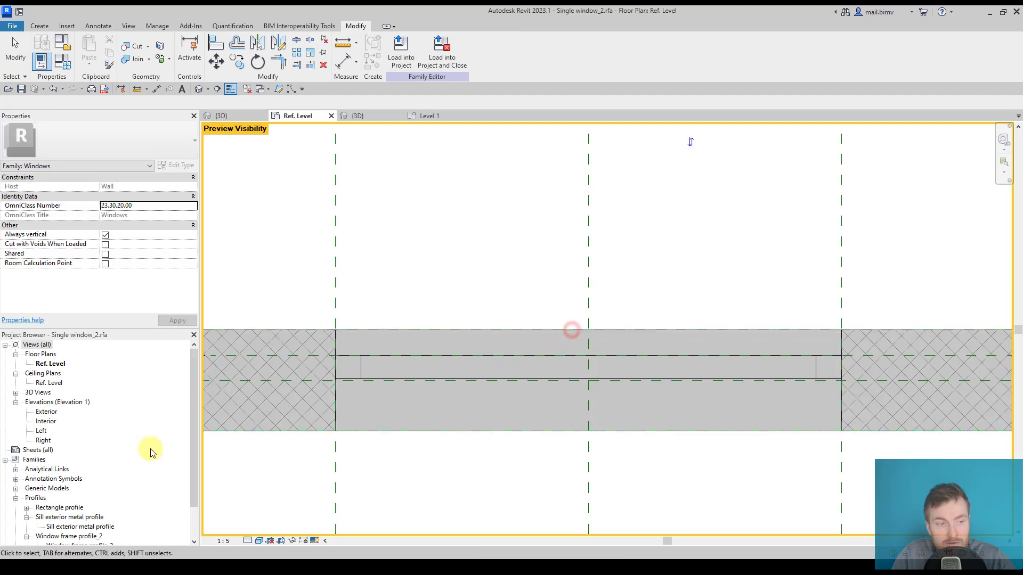
Step: Open the family's Left, Right, Interior and Exterior elevations to inspect the sill
double_click(41, 431)
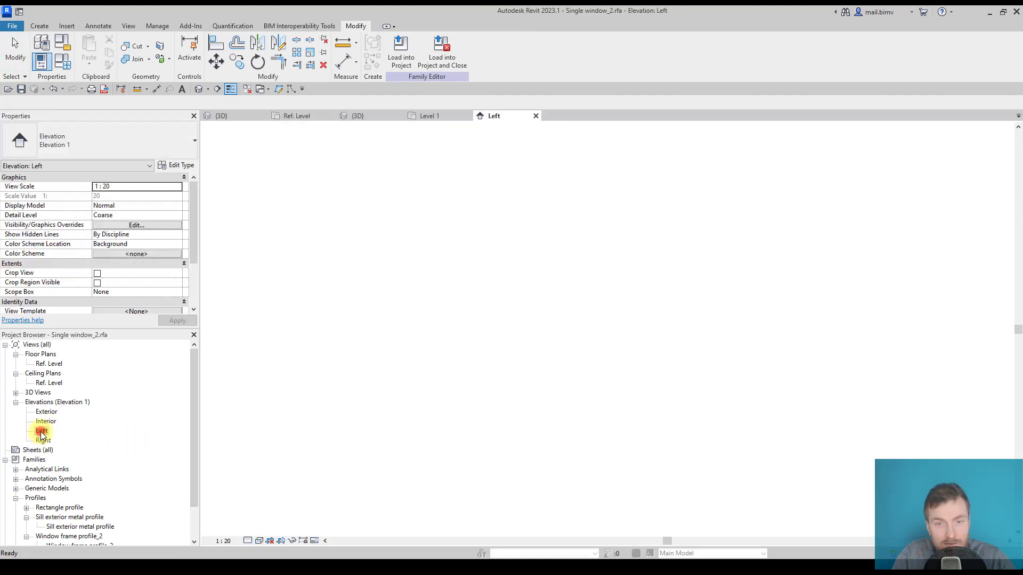
double_click(42, 440)
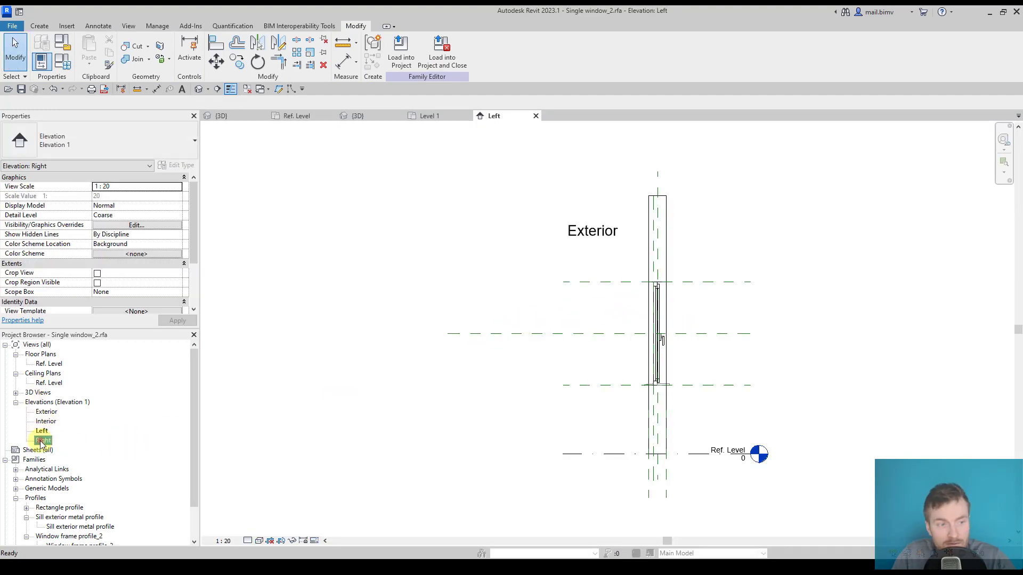
double_click(46, 411)
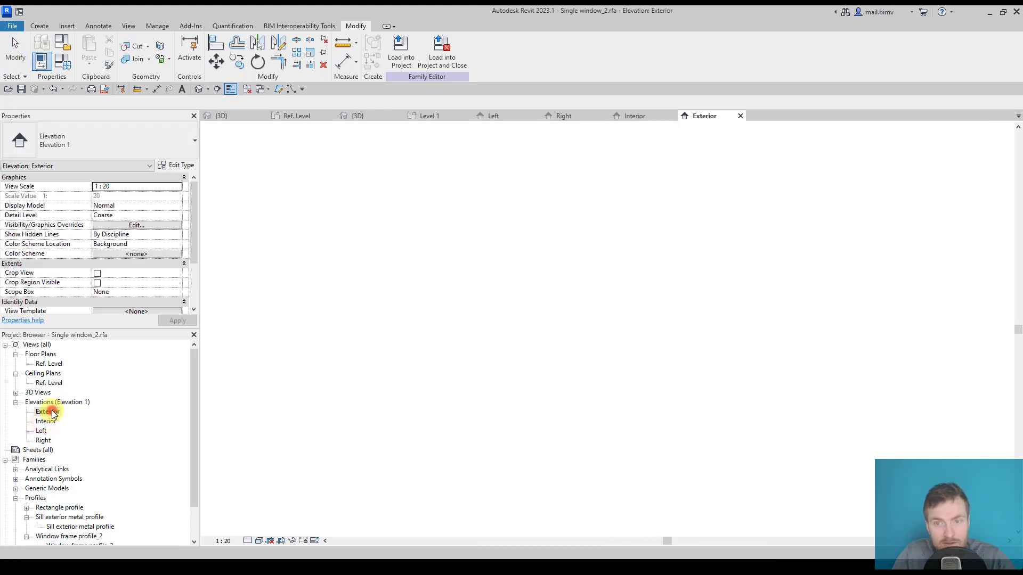
double_click(46, 411)
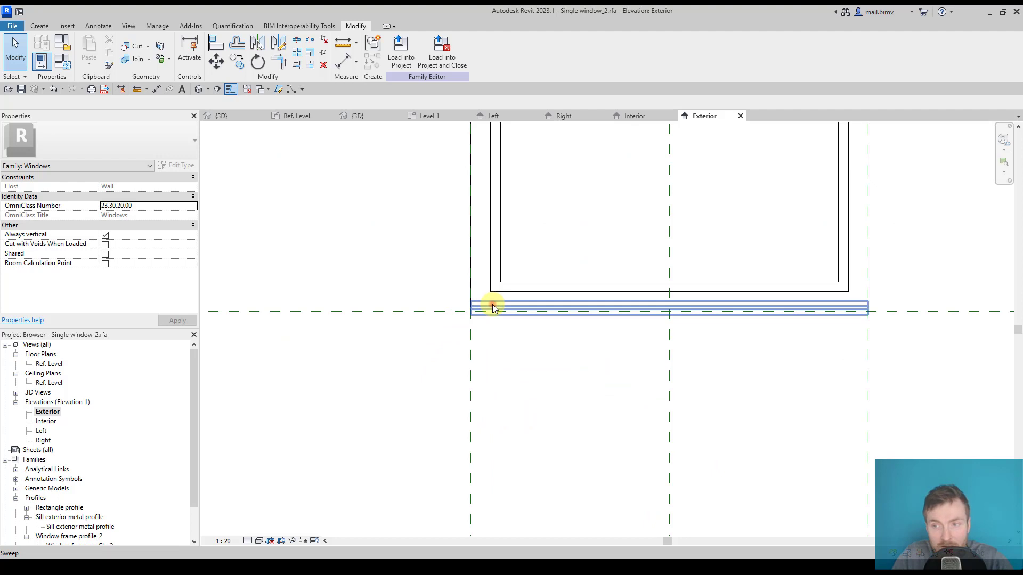
Step: Limit the exterior metal sill sweep to Front/Back views at Fine detail, hiding it in Left/Right
click(493, 307)
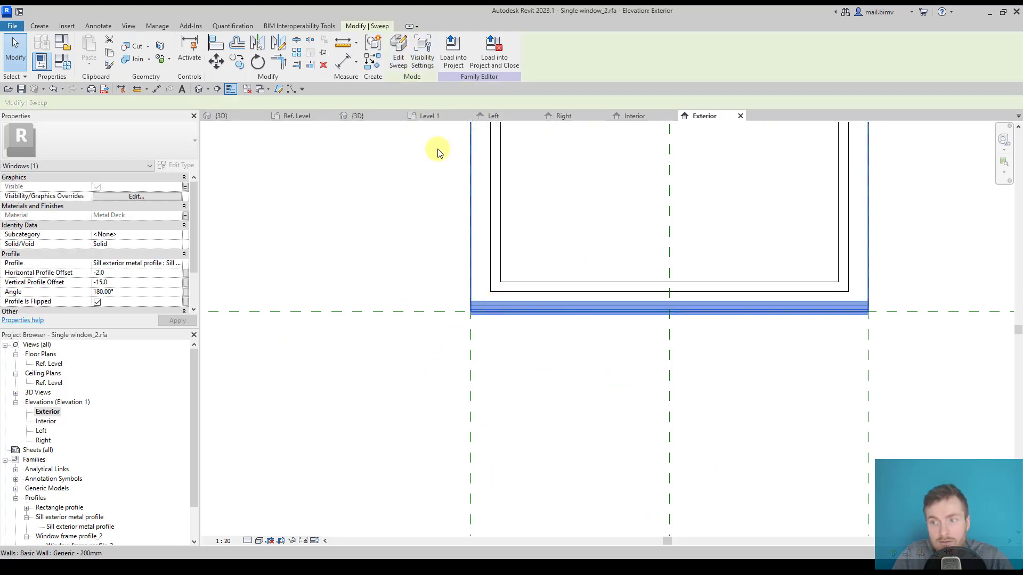
mouse_move(482, 307)
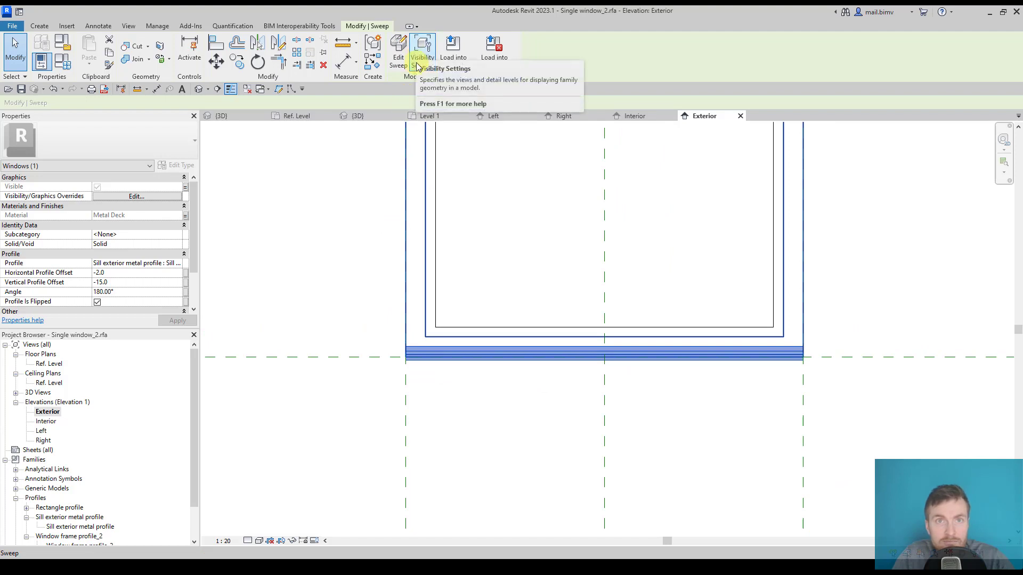
mouse_move(422, 49)
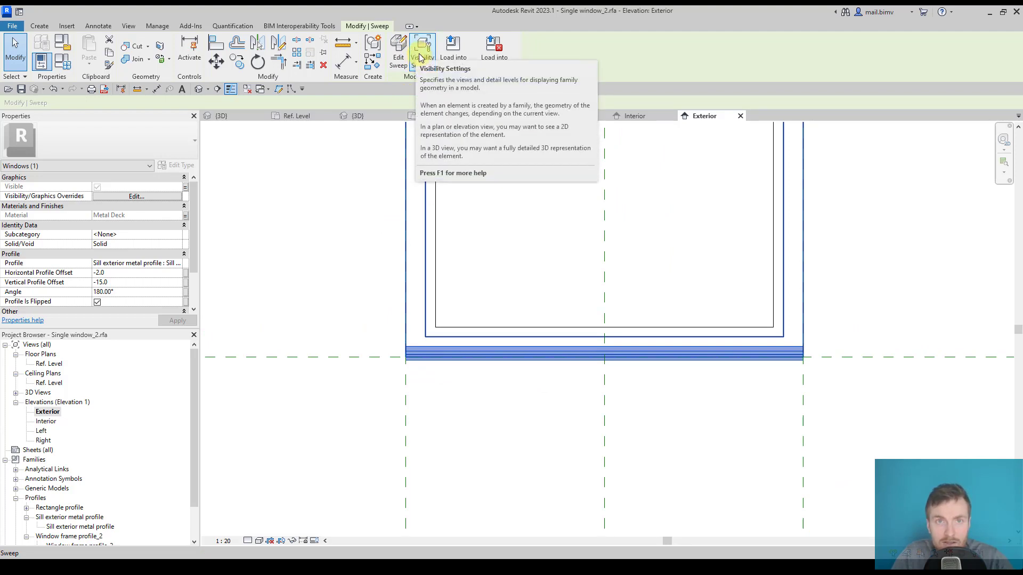
click(421, 49)
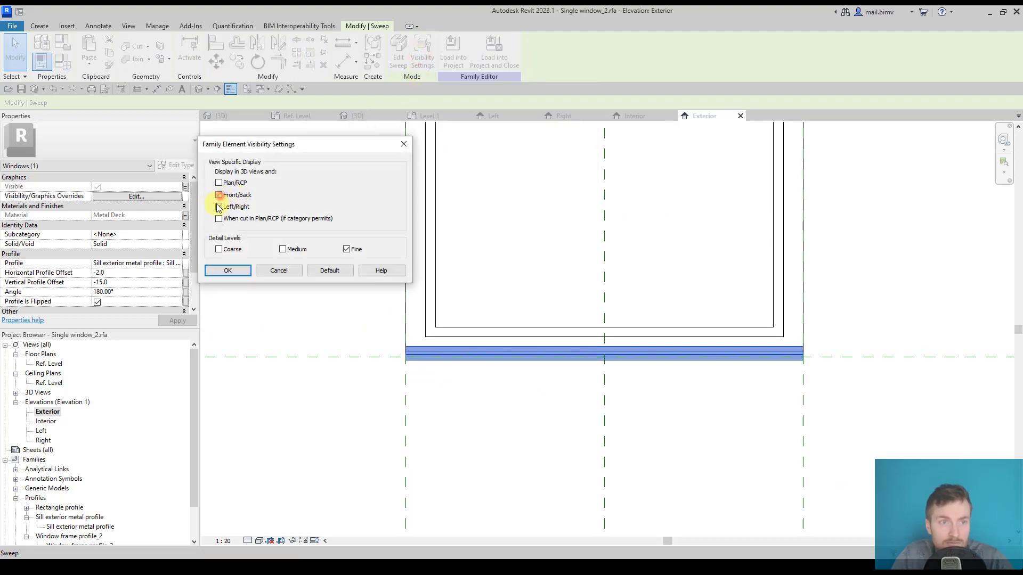
click(219, 194)
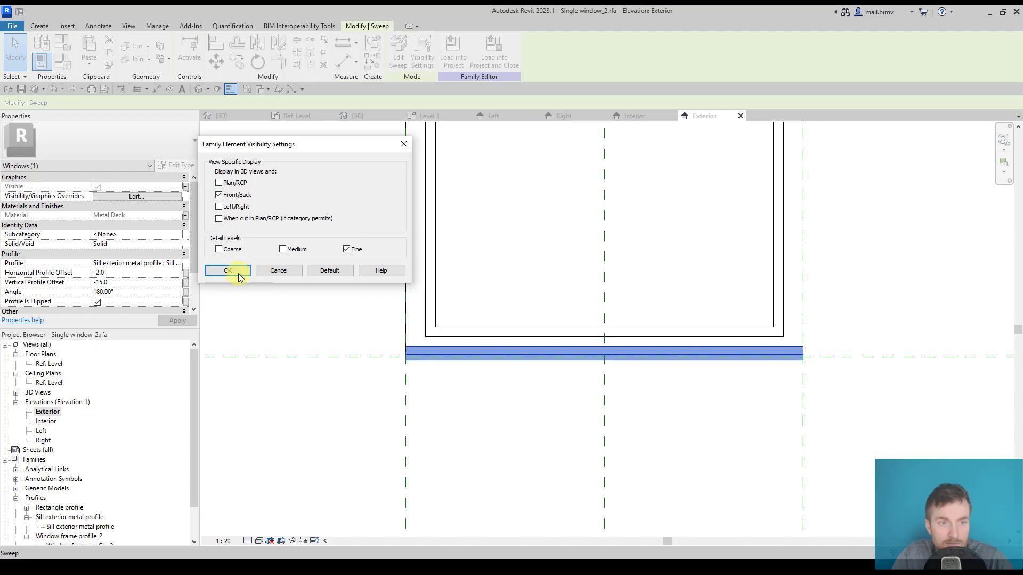
click(227, 269)
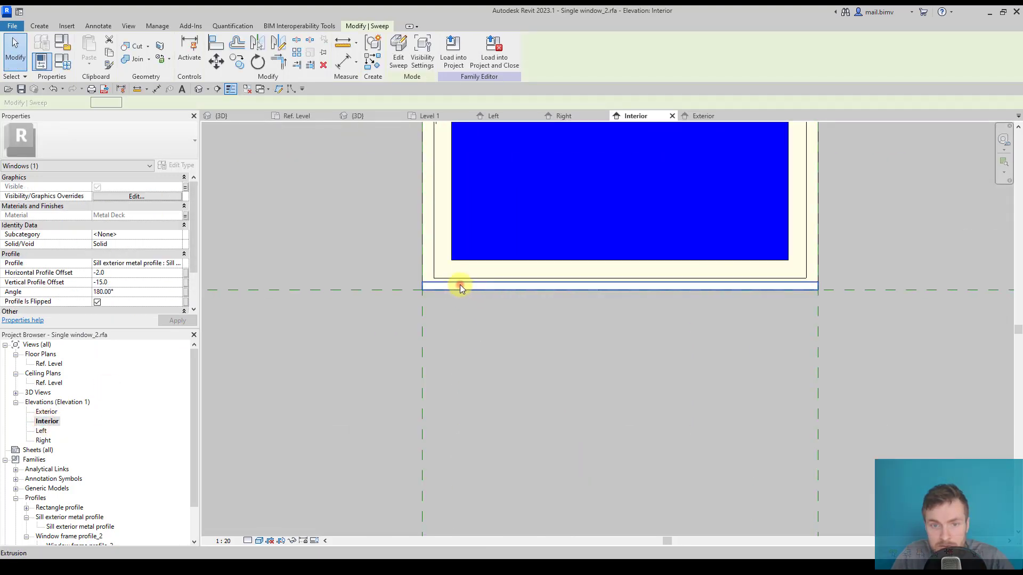
Step: Limit the marble interior sill to Left/Right views, hiding it in Front/Back
click(460, 286)
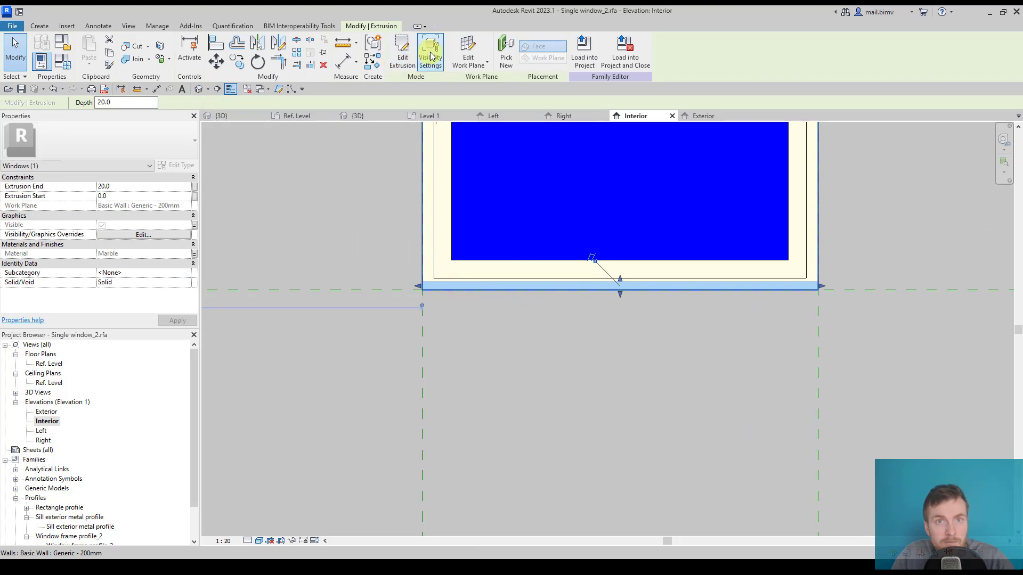
click(429, 51)
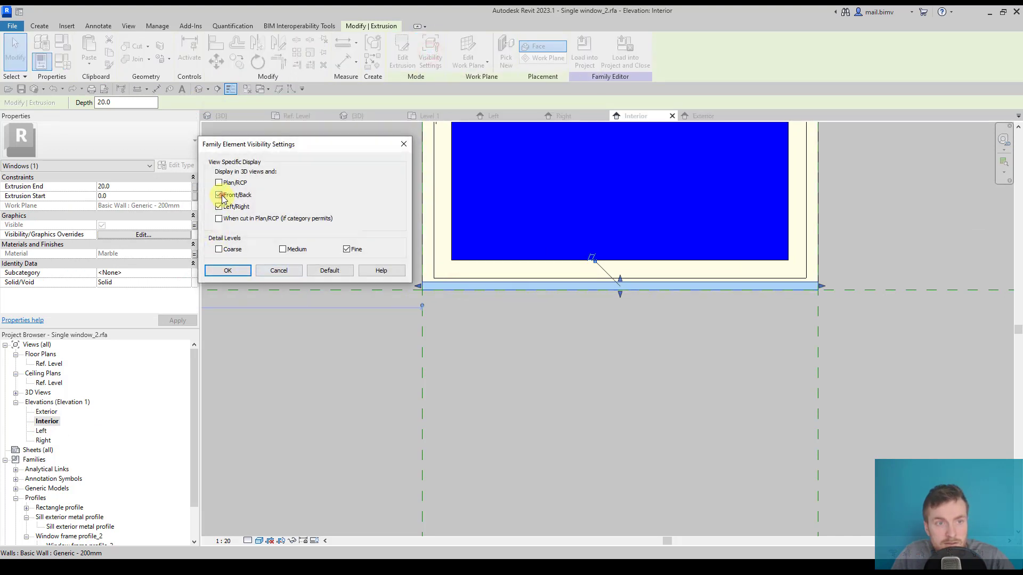
click(220, 194)
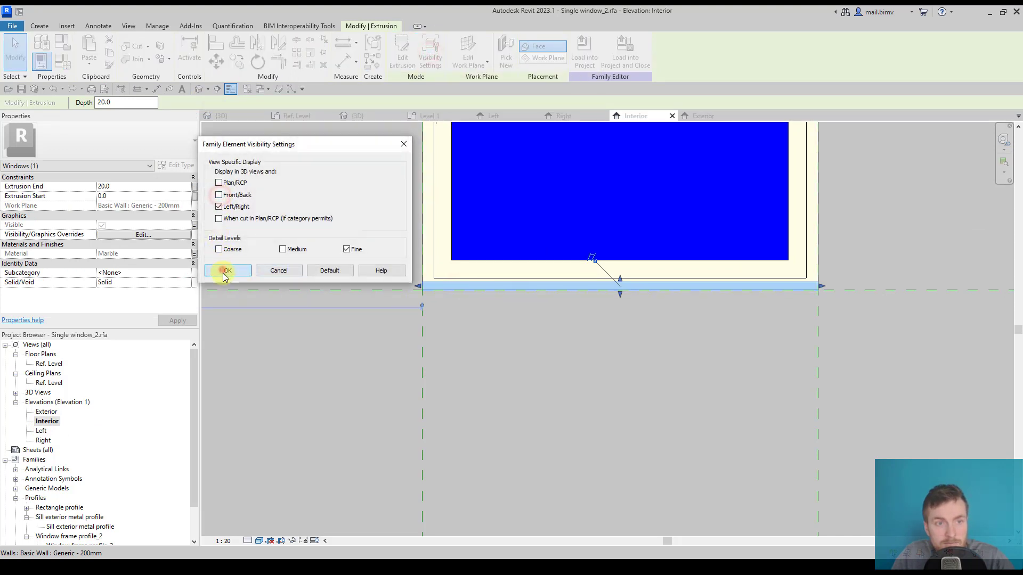
click(226, 269)
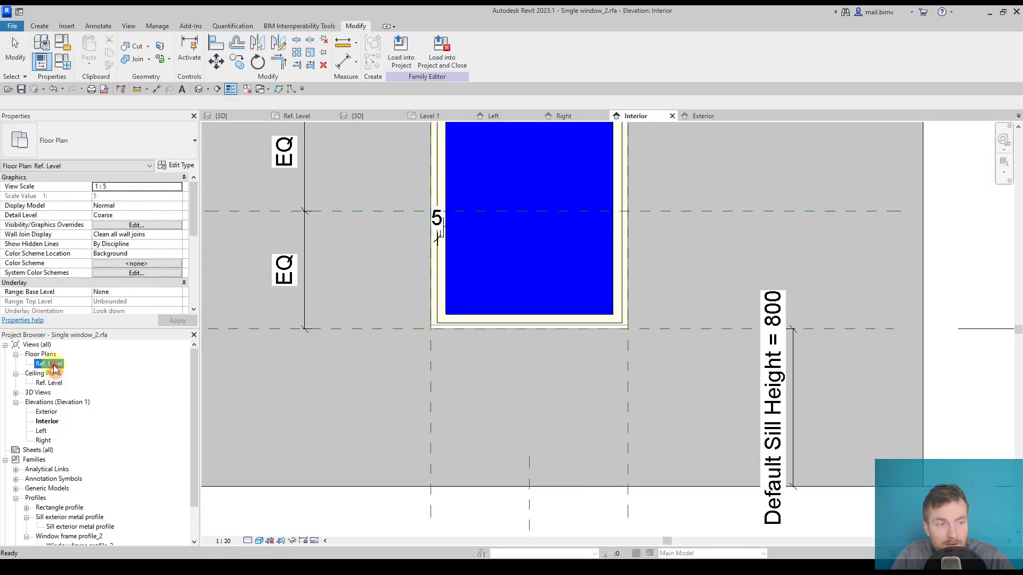
Step: Return to the Ref. Level plan and load the window family into the project
click(296, 115)
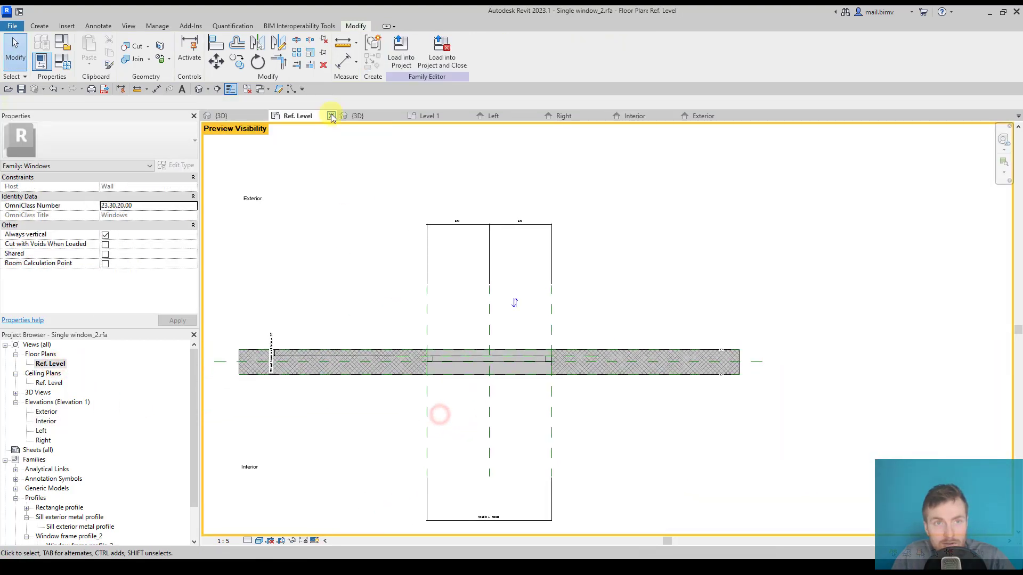
click(401, 52)
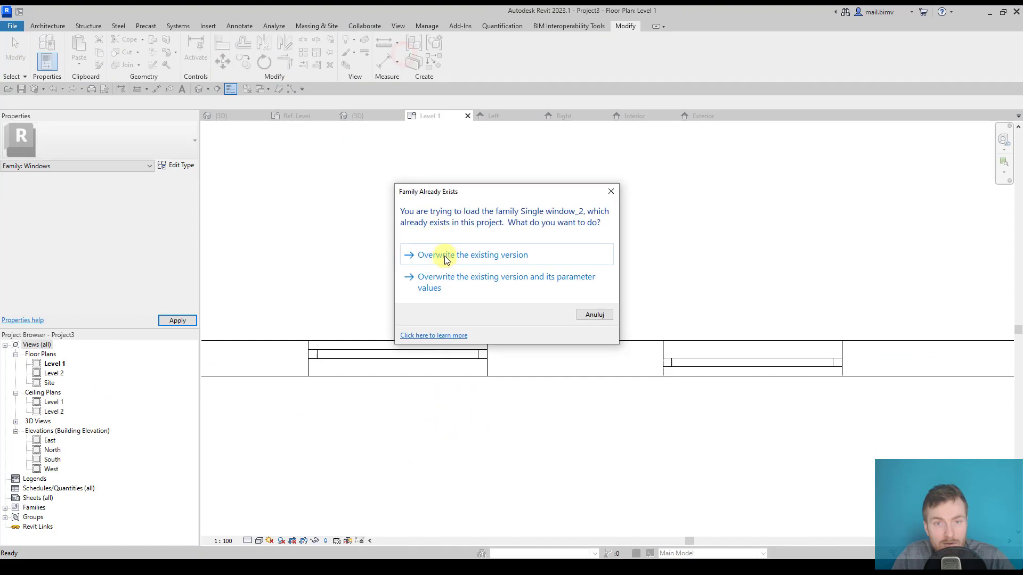
Step: Overwrite the project's existing window family and show the South elevation shaded
click(472, 255)
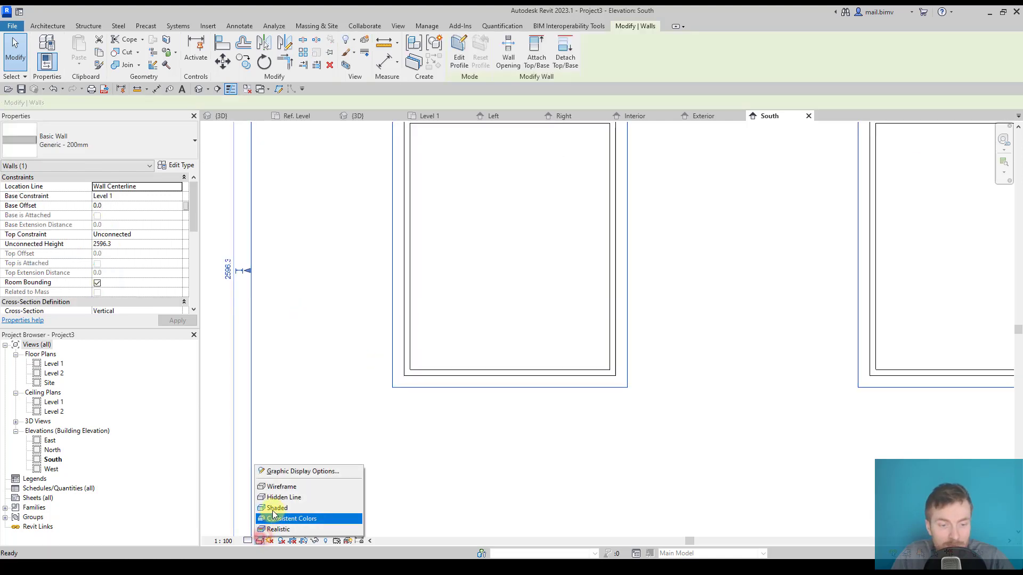
click(291, 518)
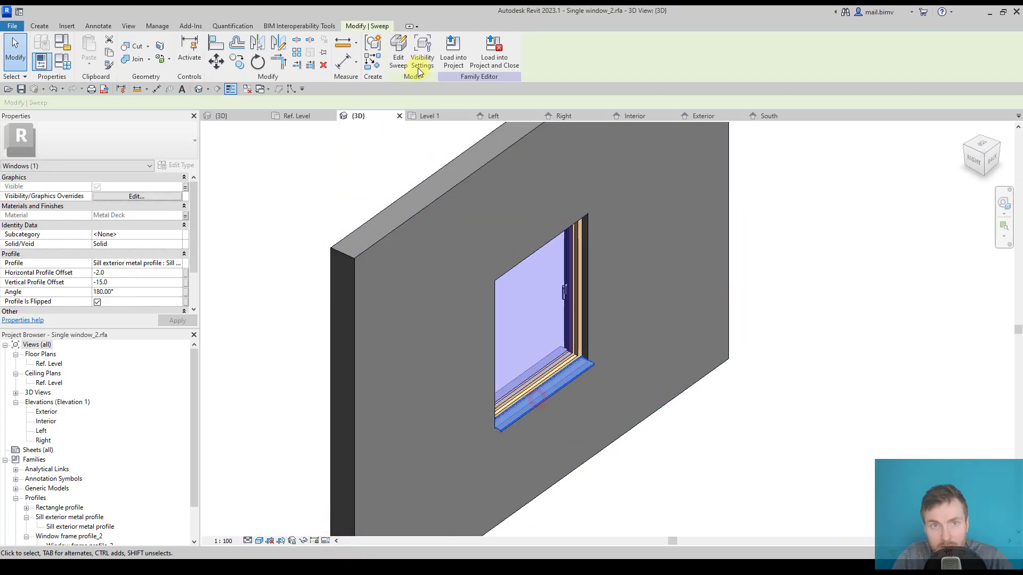
Step: Switch the metal sill sweep to display only in Left/Right views instead of Front/Back
click(422, 56)
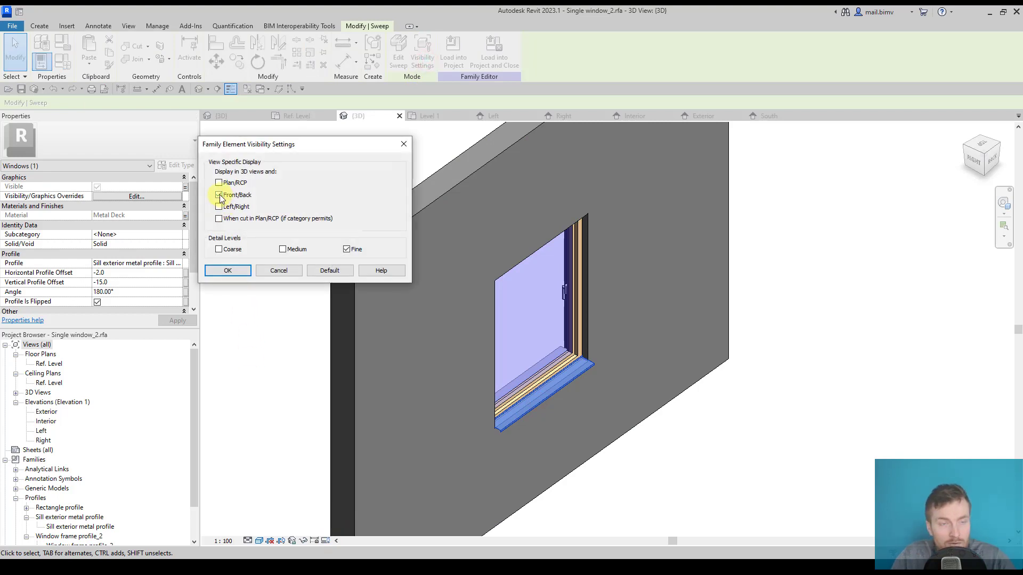
click(219, 206)
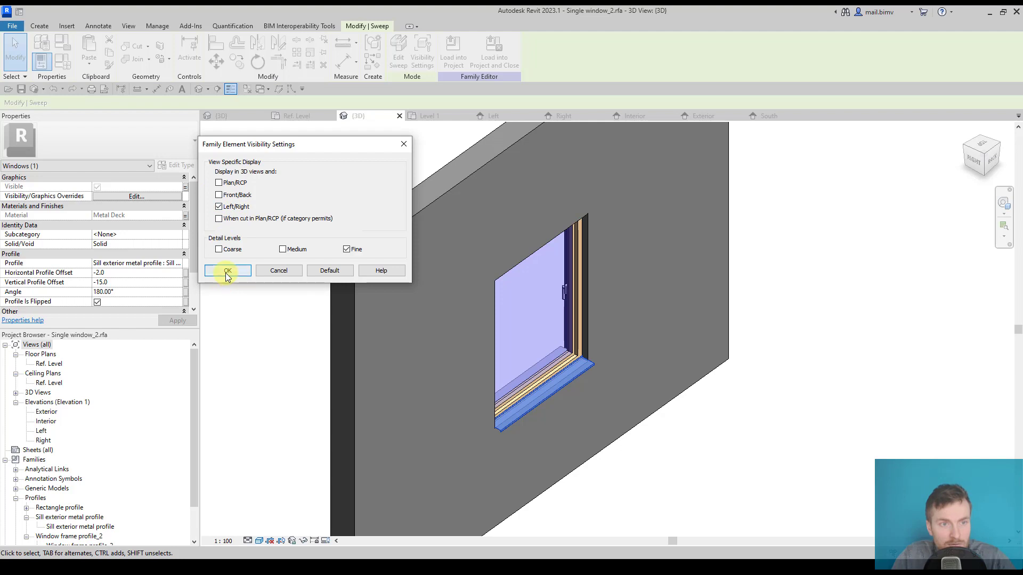
click(227, 271)
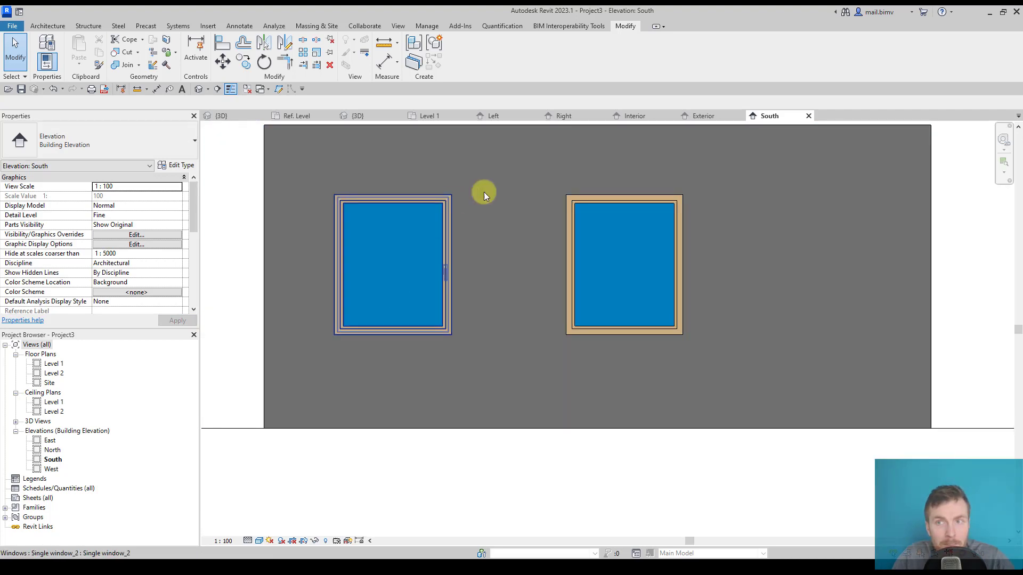
Step: Check the windows in Project3's 3D view, then return to the family's default 3D view
click(222, 115)
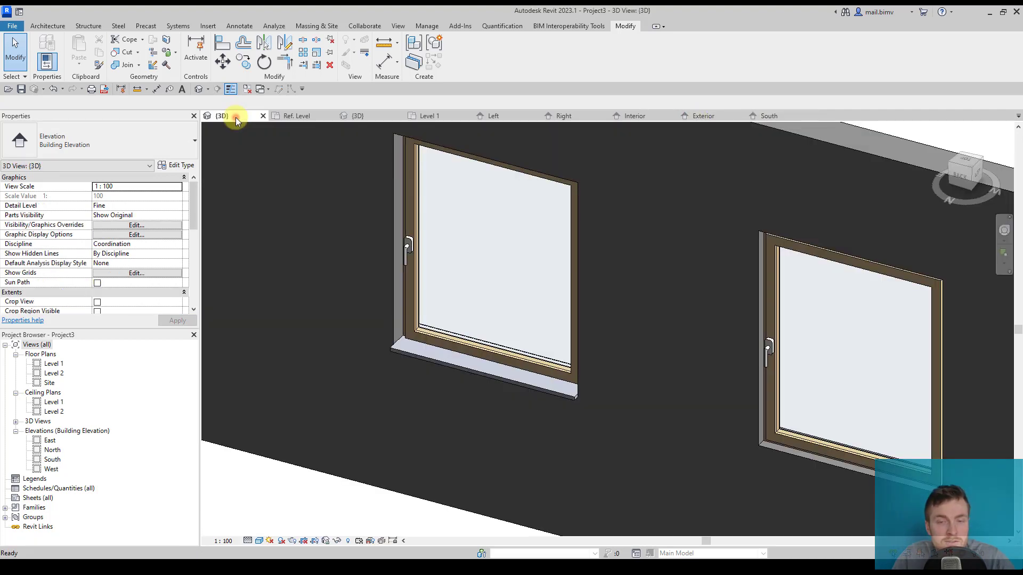
double_click(480, 269)
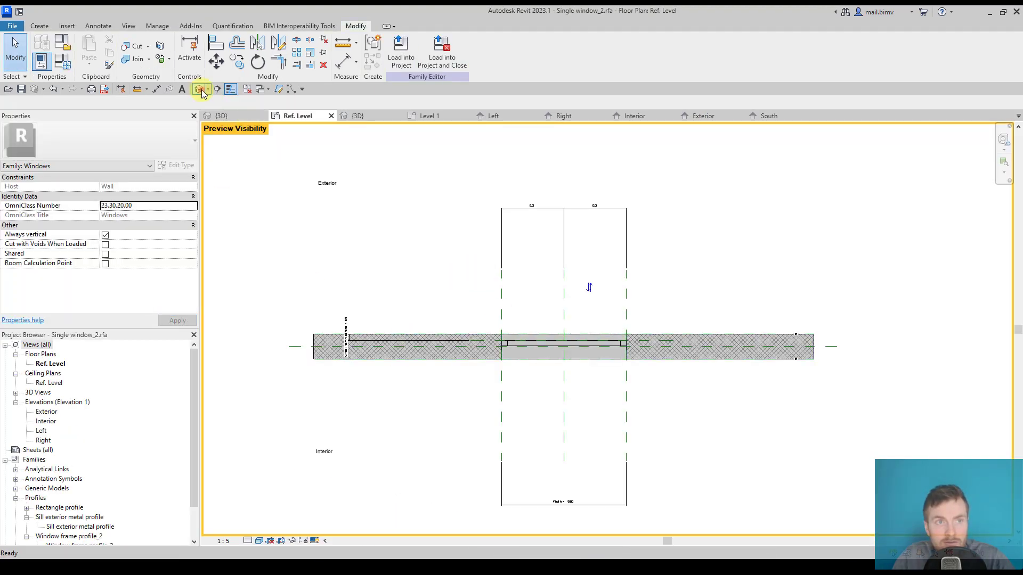
click(356, 115)
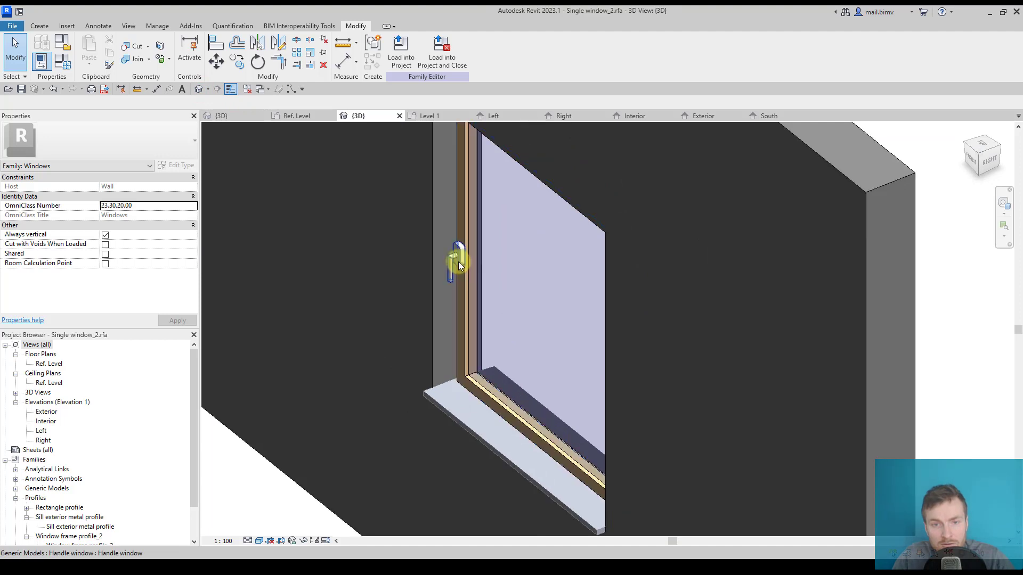
Step: Hide the window handle in Plan/RCP, Front/Back and Left/Right views and reload the family
click(425, 49)
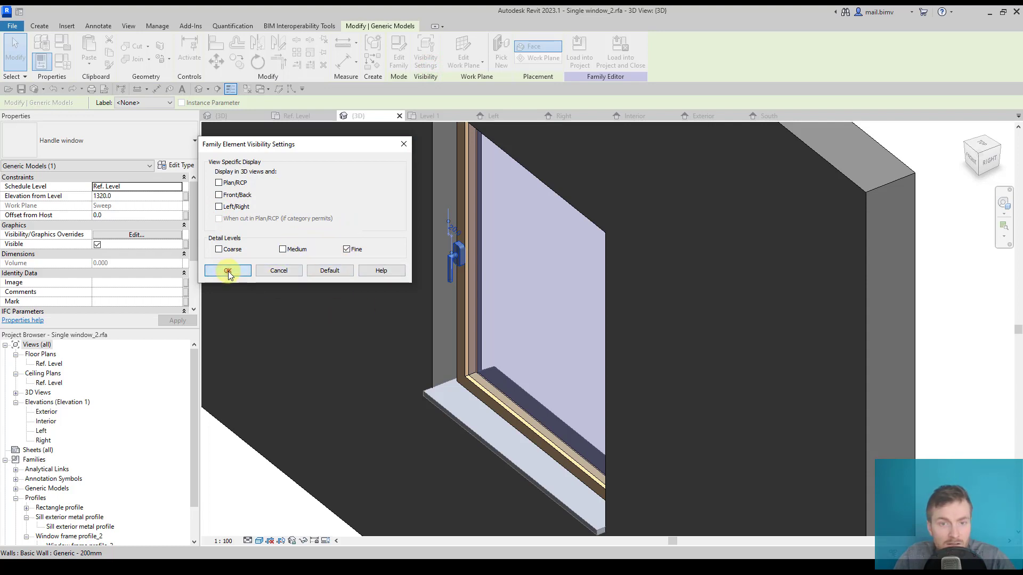
click(228, 271)
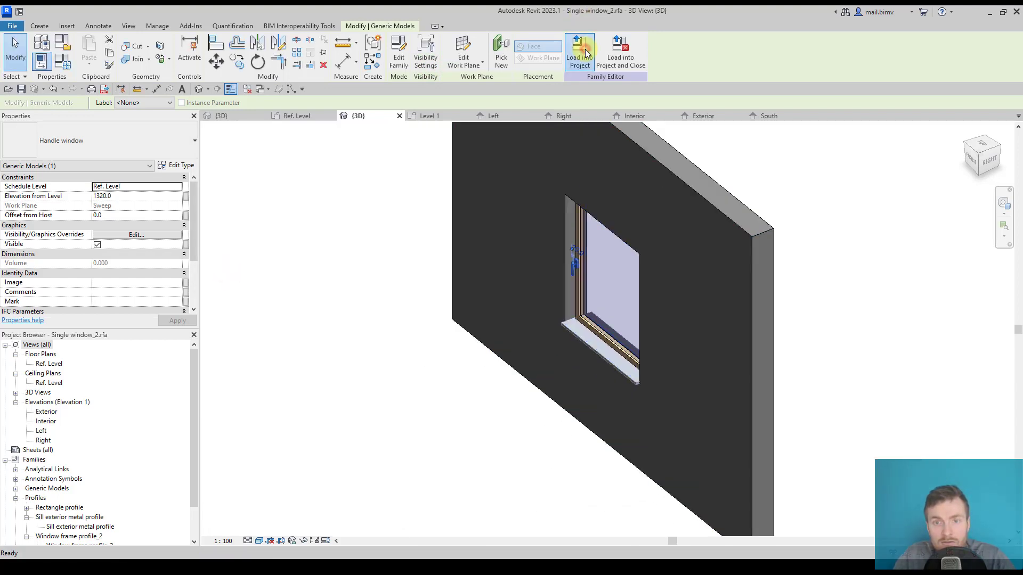
click(578, 51)
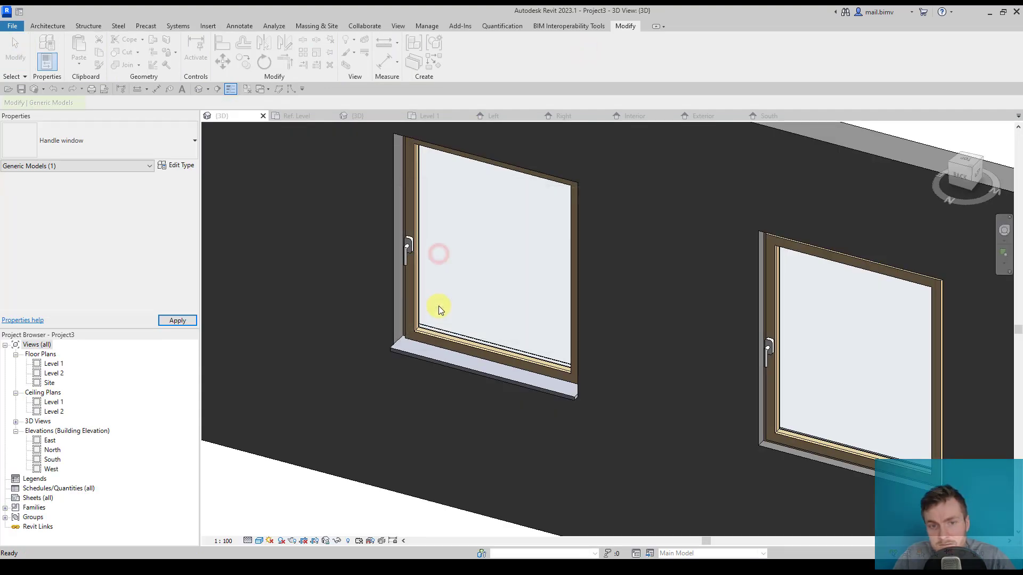